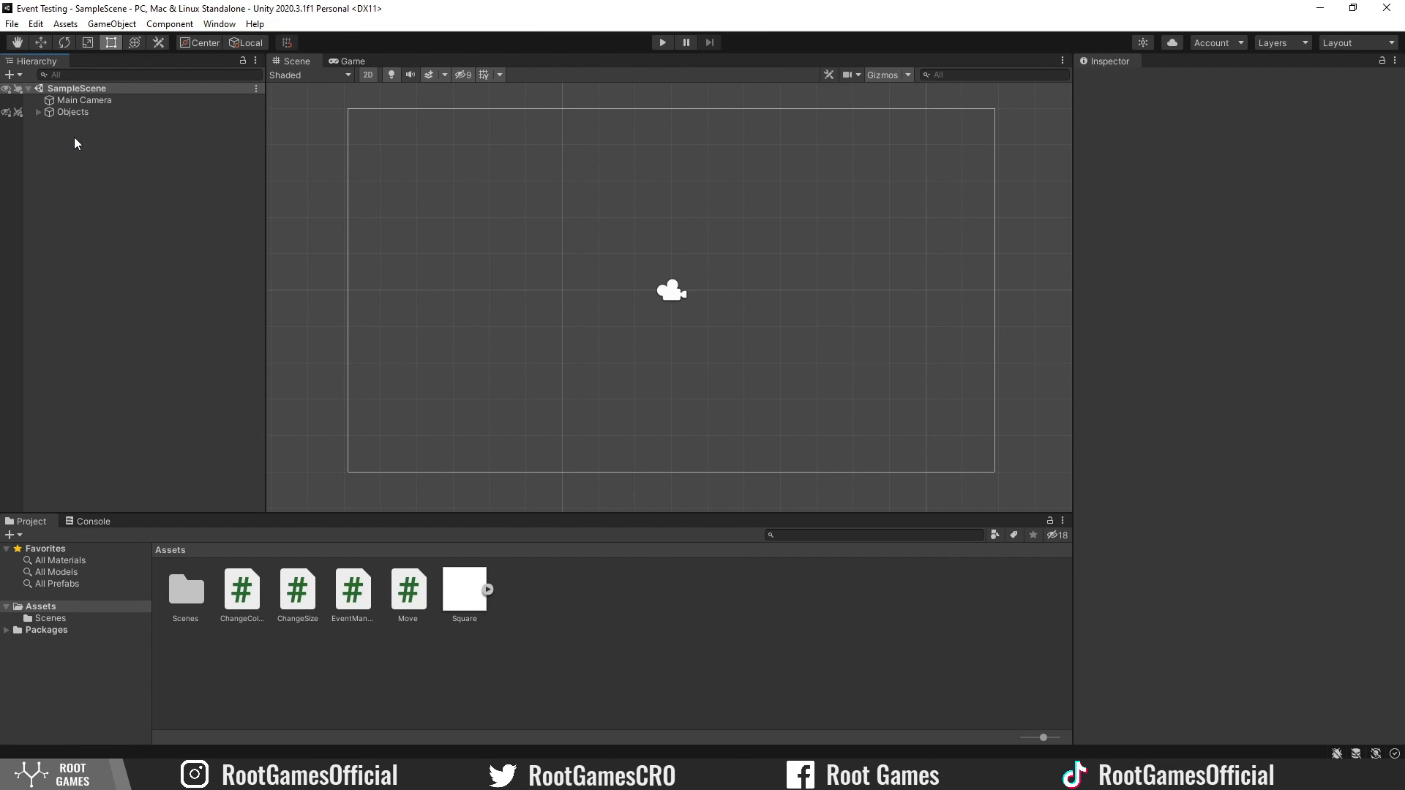
Create an empty EventManager object in the scene and bring up its script for editing.
{"action": "right_click", "coordinate": [77, 143]}
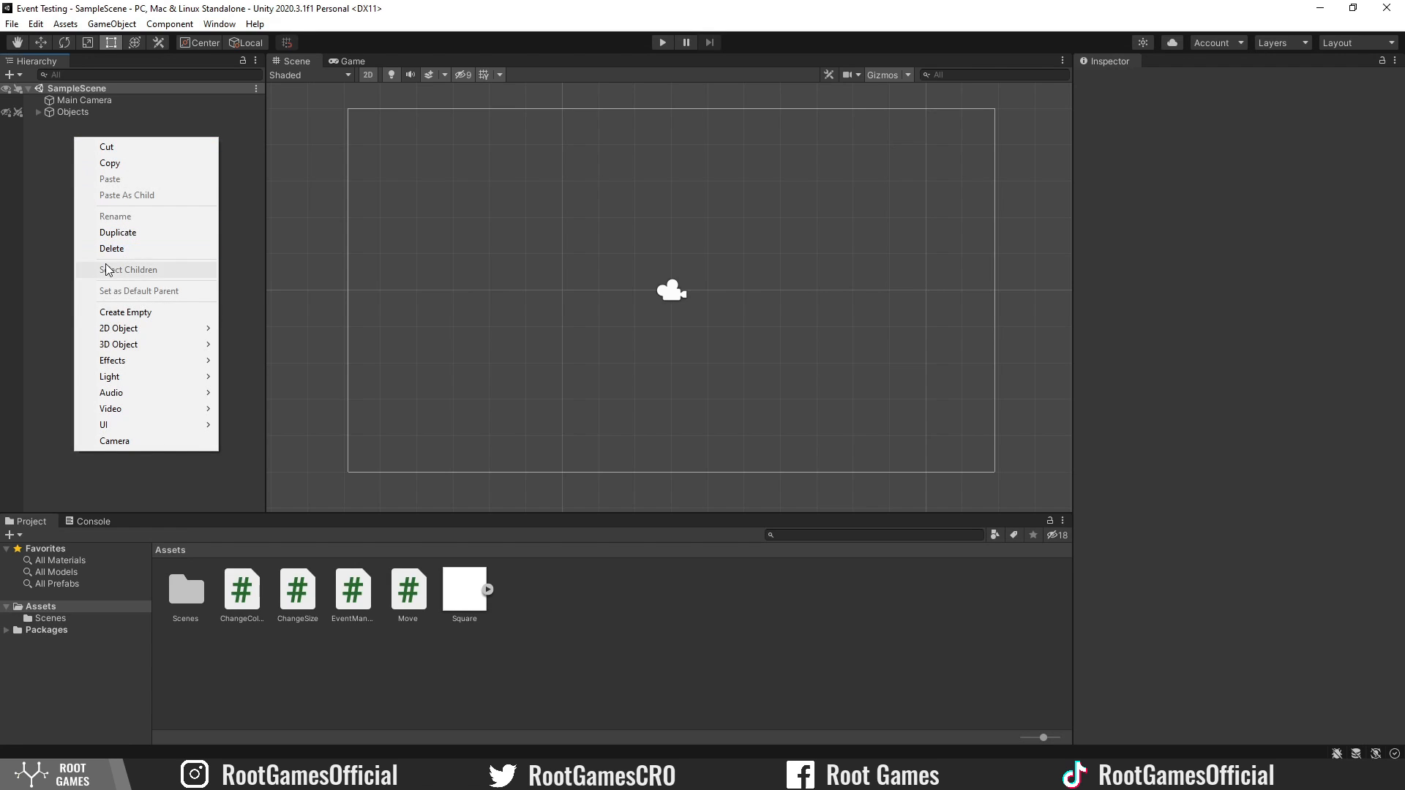
{"action": "left_click", "coordinate": [125, 312]}
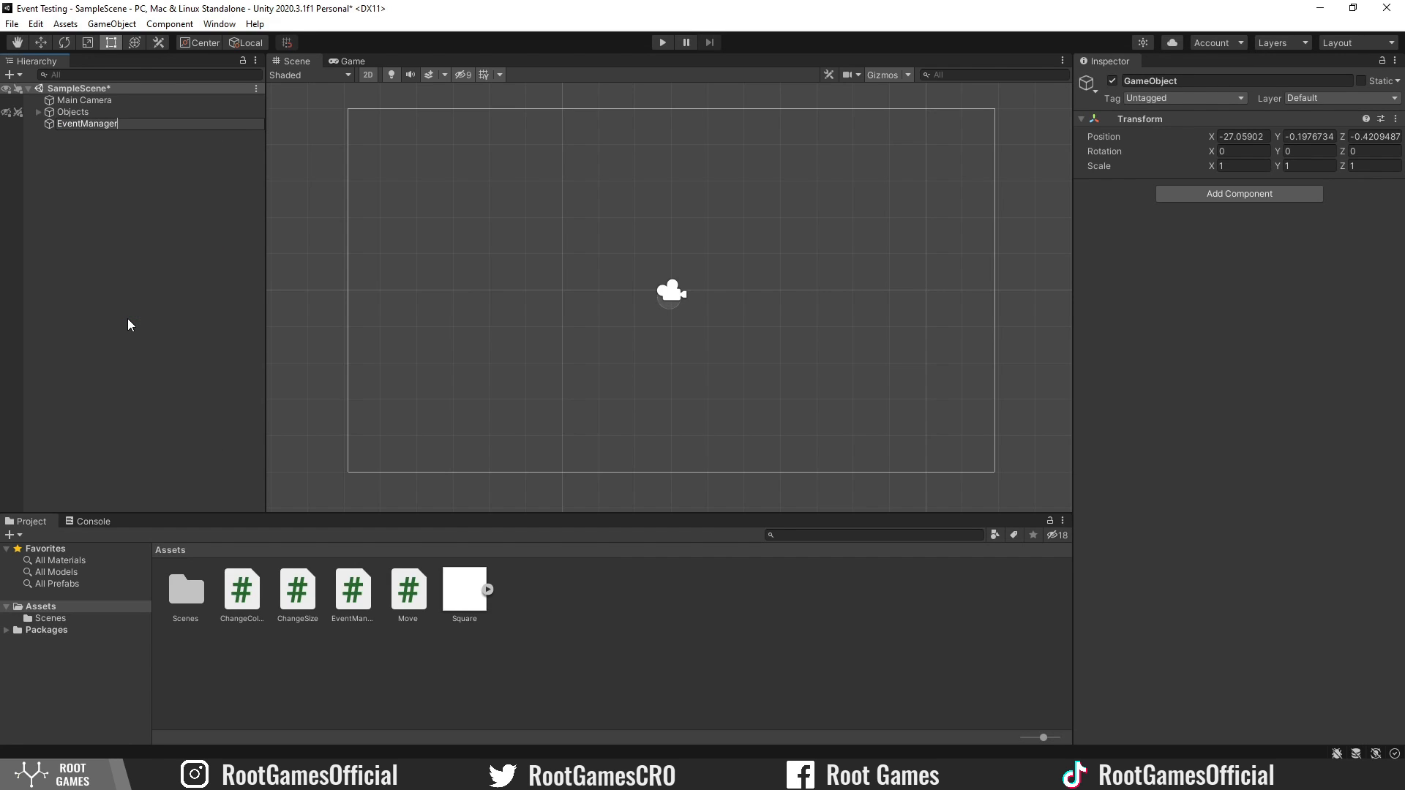
{"action": "left_click", "coordinate": [86, 124]}
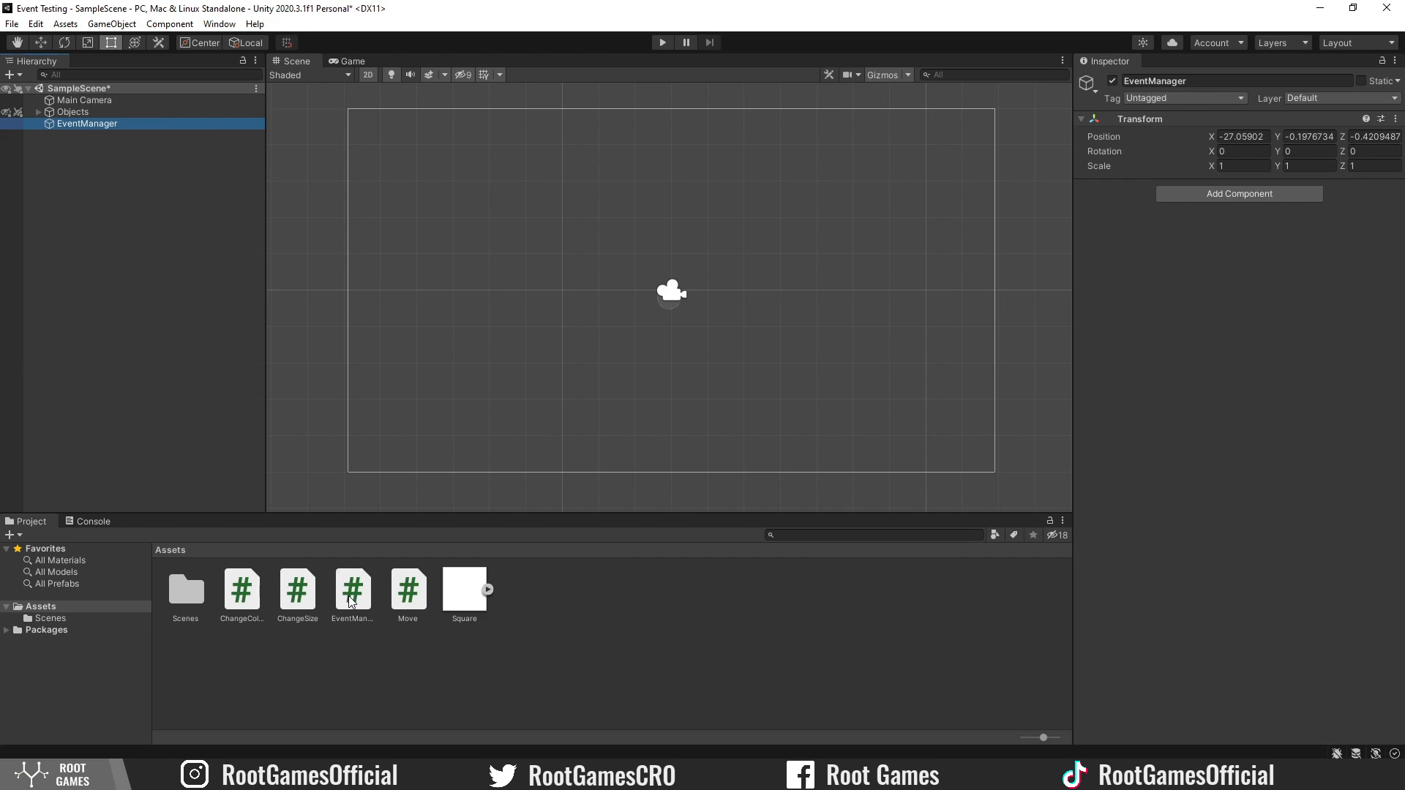
{"action": "double_click", "coordinate": [353, 589]}
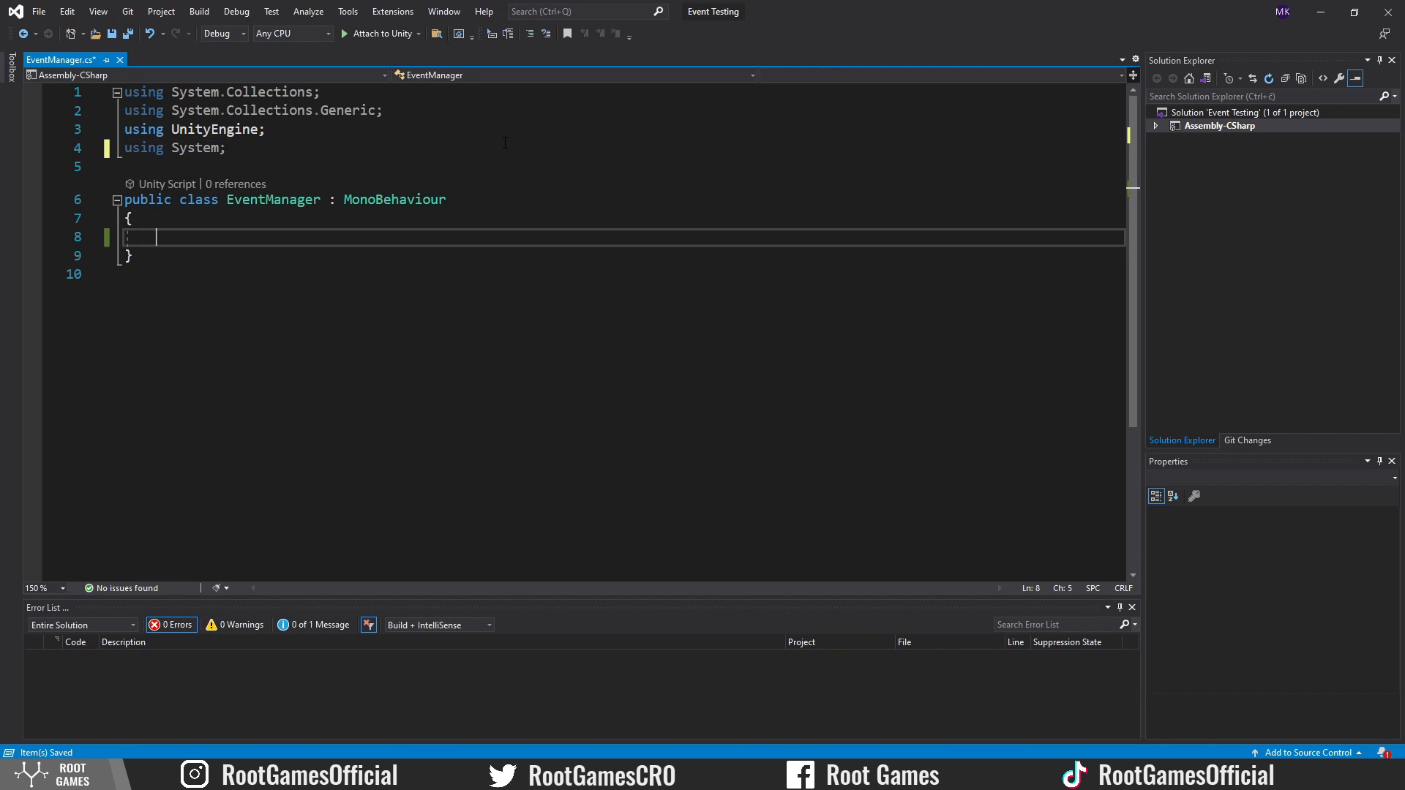
Declare public static event Action ExampleEvent and start an Update method with a null check.
{"action": "type", "text": "public static event Action"}
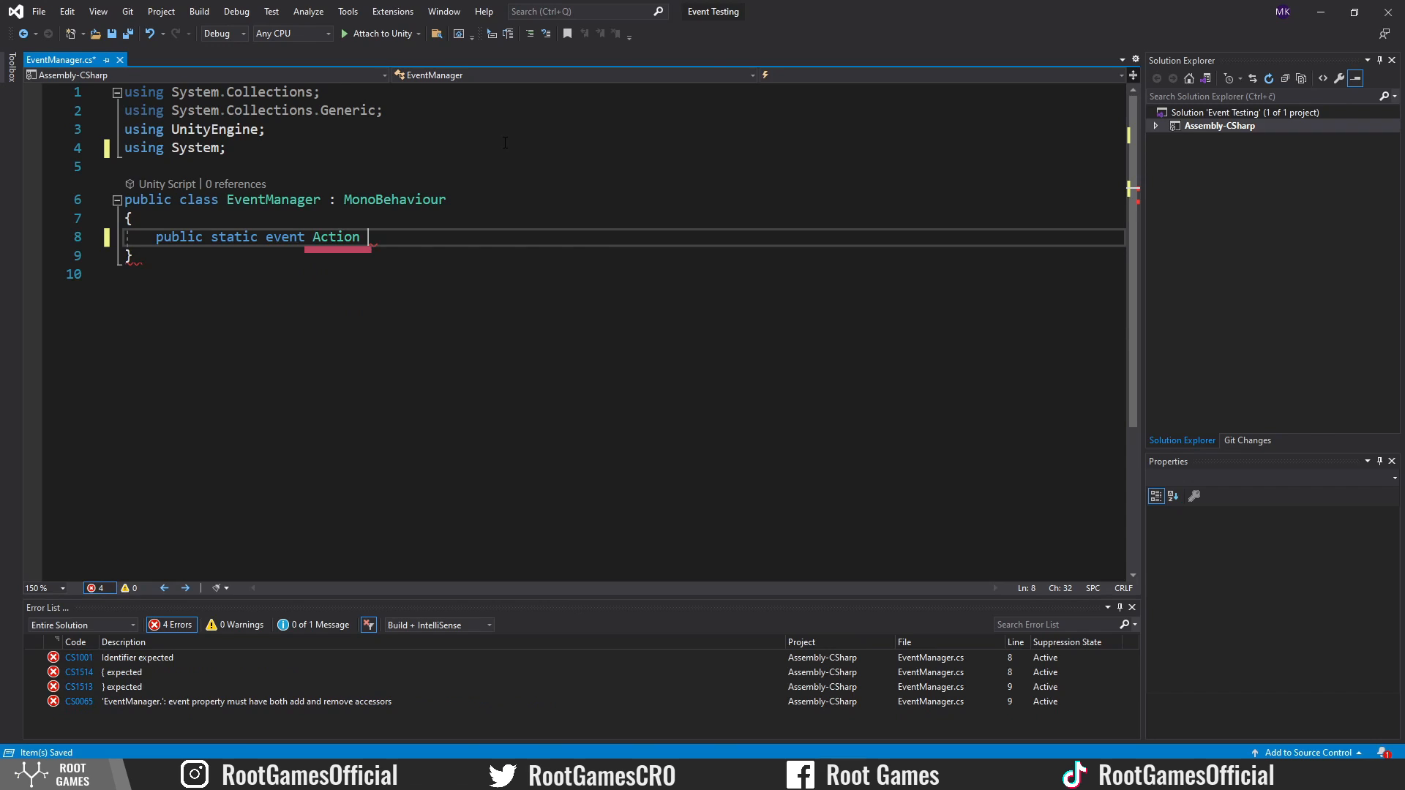
{"action": "type", "text": "Exa"}
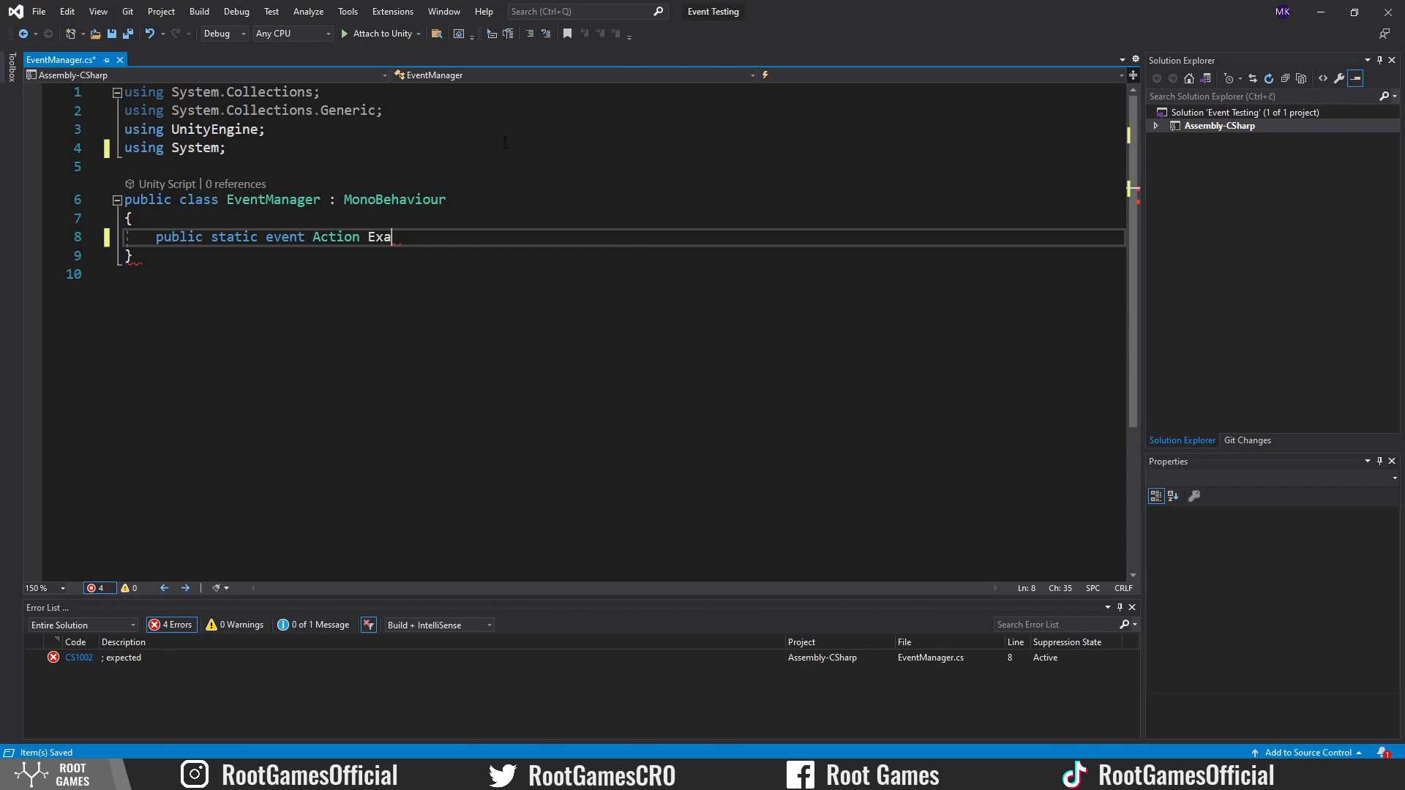
{"action": "type", "text": "mpleEvent;"}
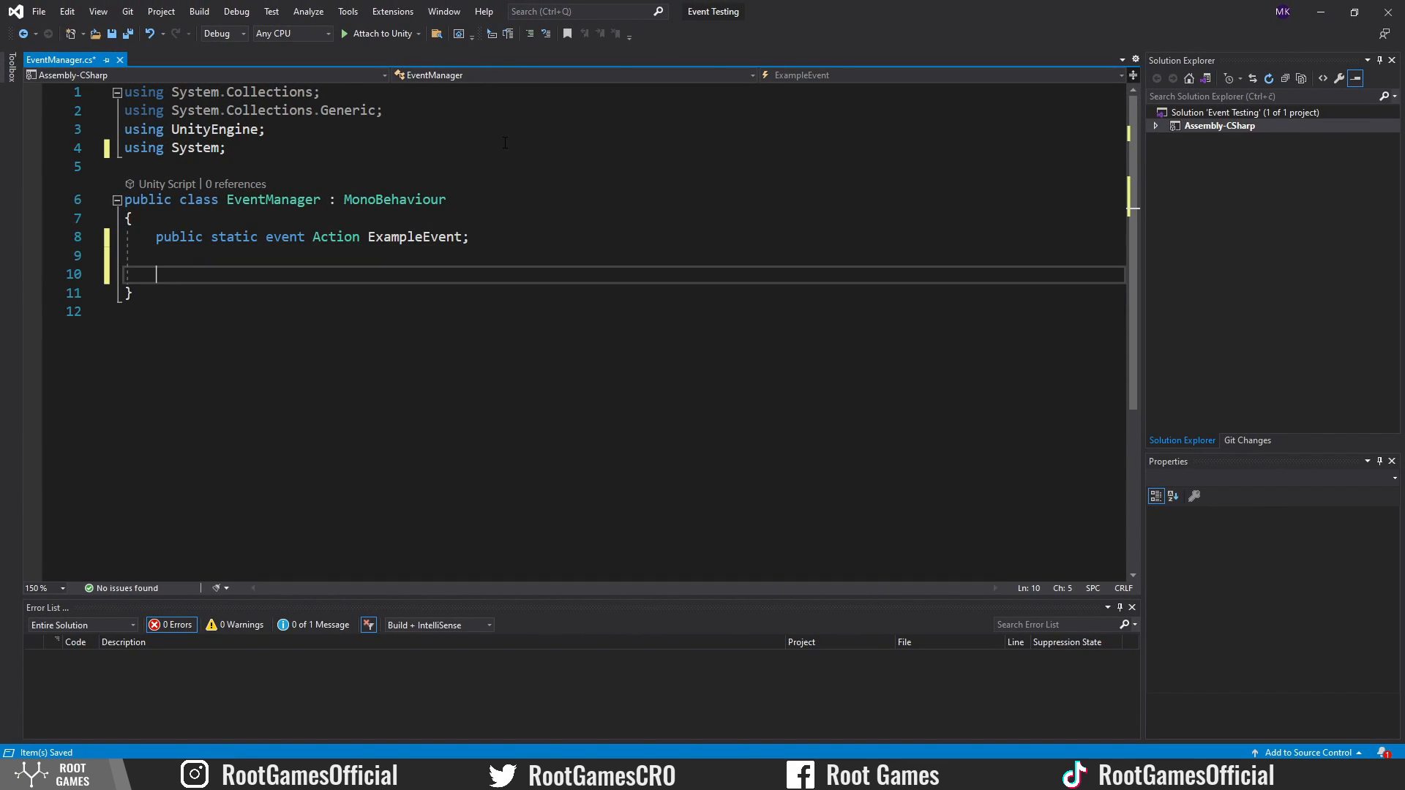
{"action": "type", "text": "void Update("}
{"action": "type", "text": "if (Input.GetMouseButtonDown(0"}
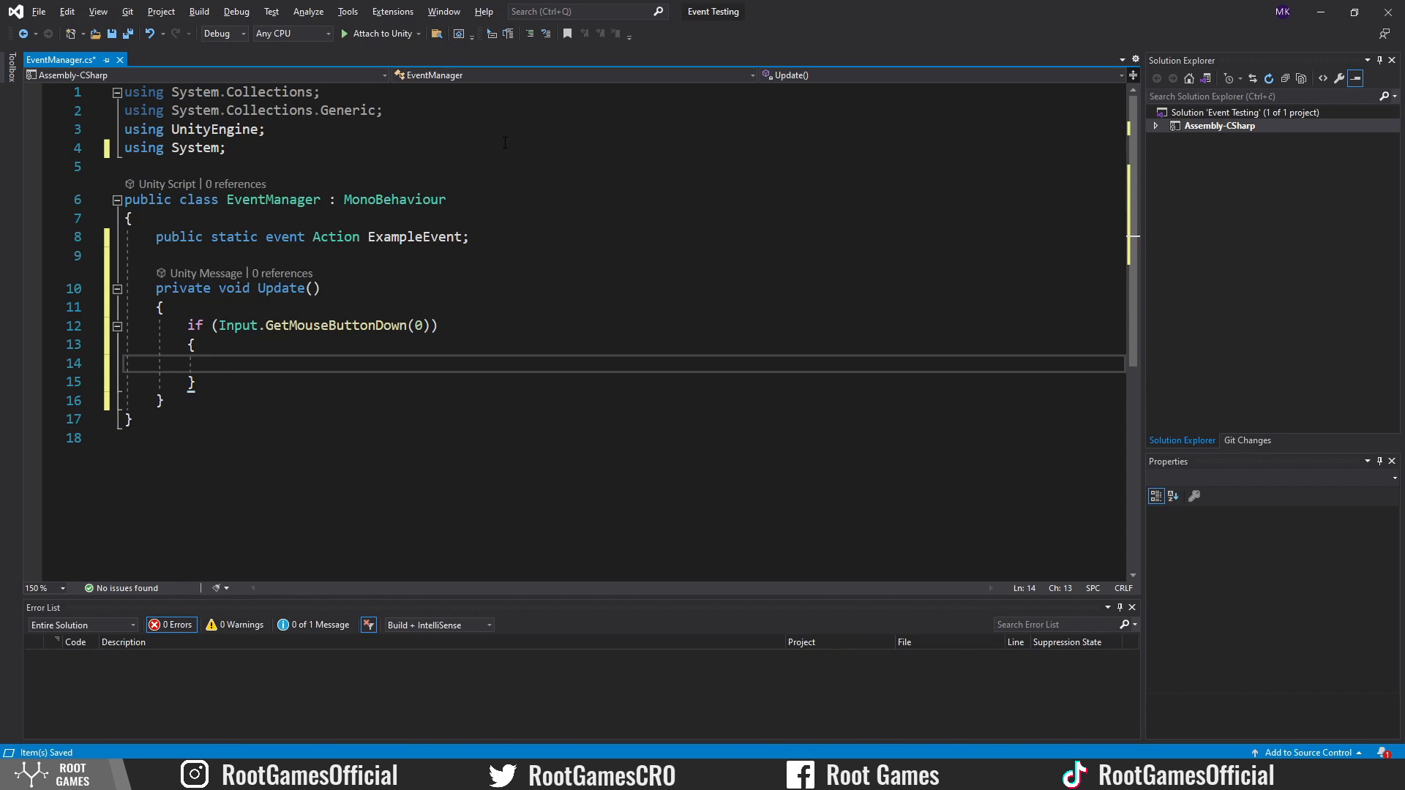
{"action": "type", "text": "if(ExampleEvent!=nu"}
{"action": "type", "text": "ExampleEvent();"}
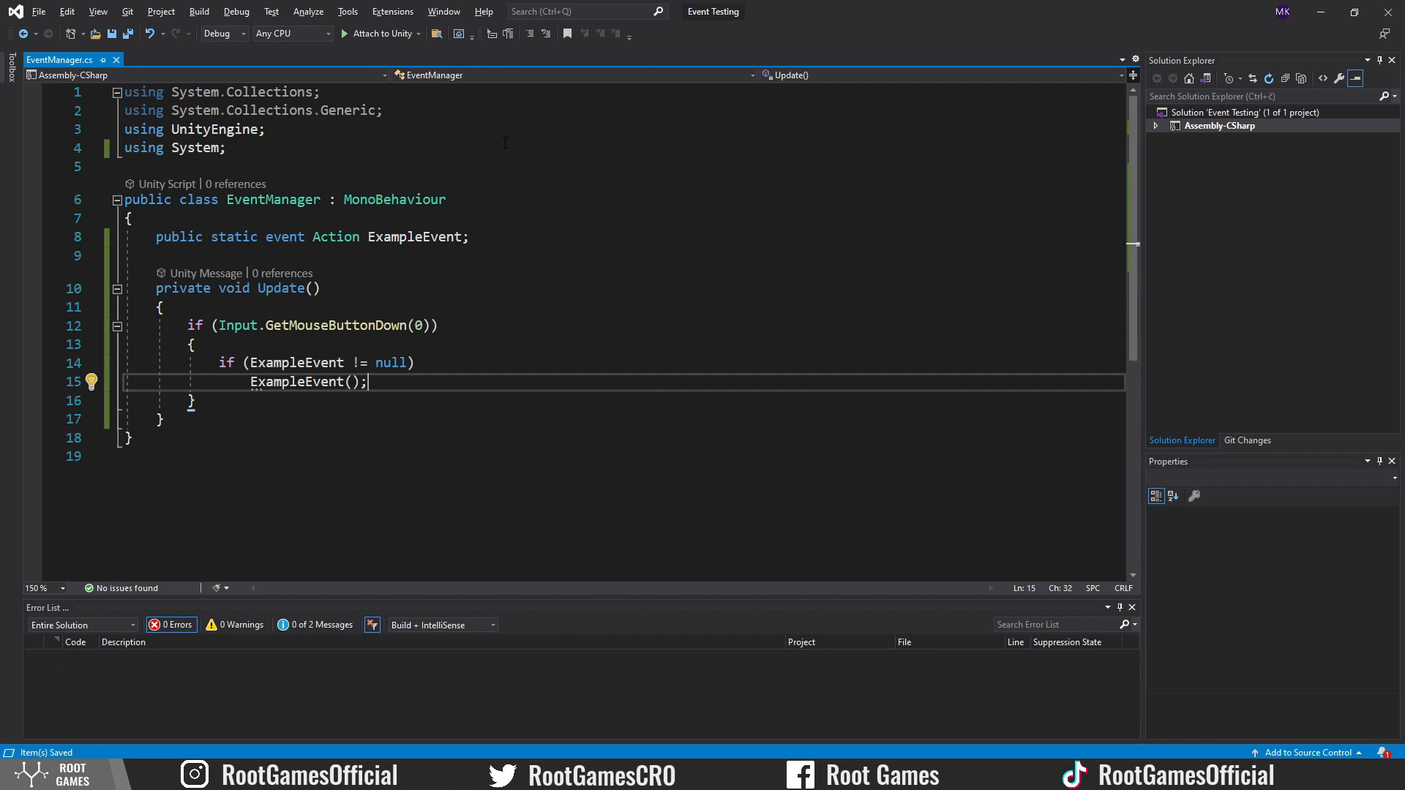
Comment out the null check and raise ExampleEvent?.Invoke() on mouse click, then return to Unity.
{"action": "left_click_drag", "start_coordinate": [218, 362], "coordinate": [367, 382]}
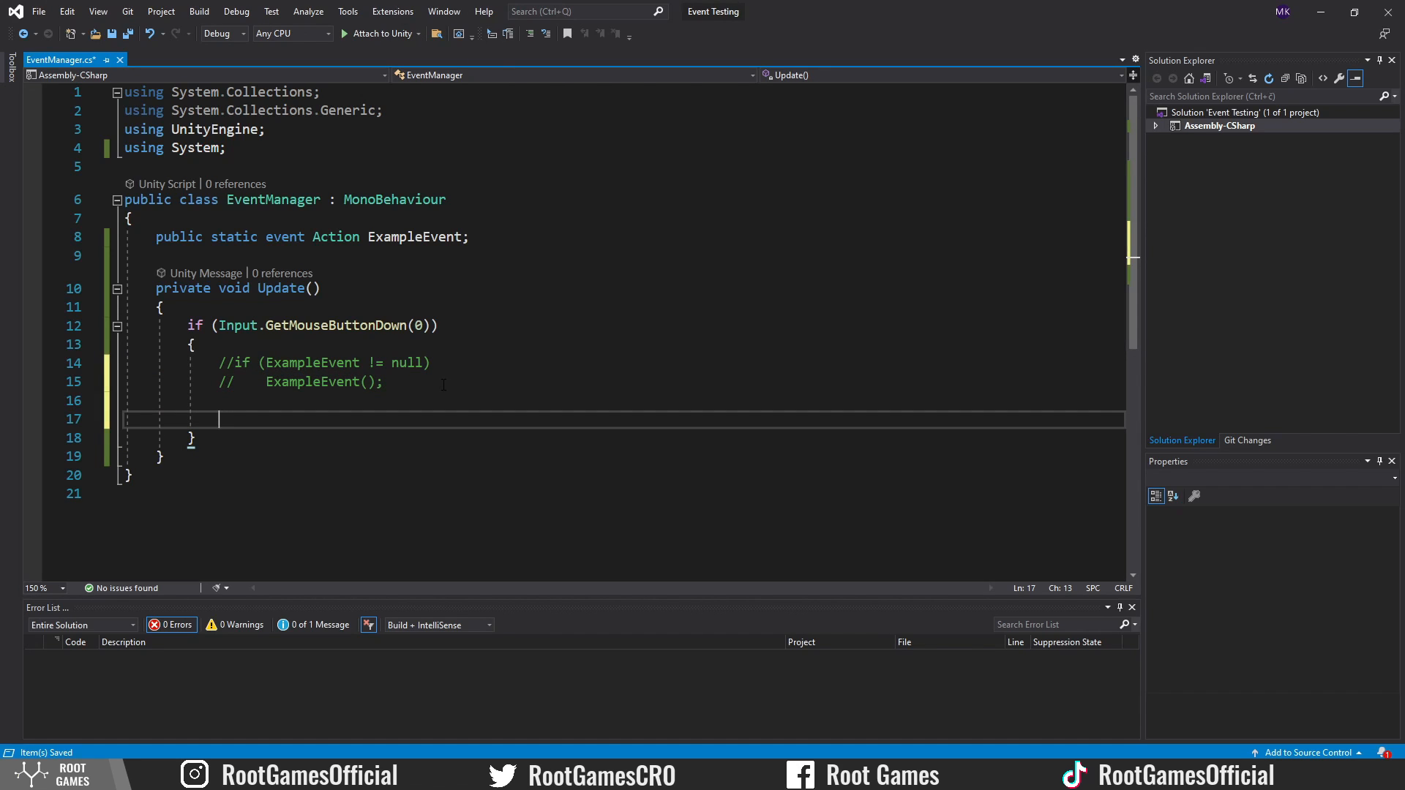
{"action": "type", "text": "ExampleEvent?.Invoke"}
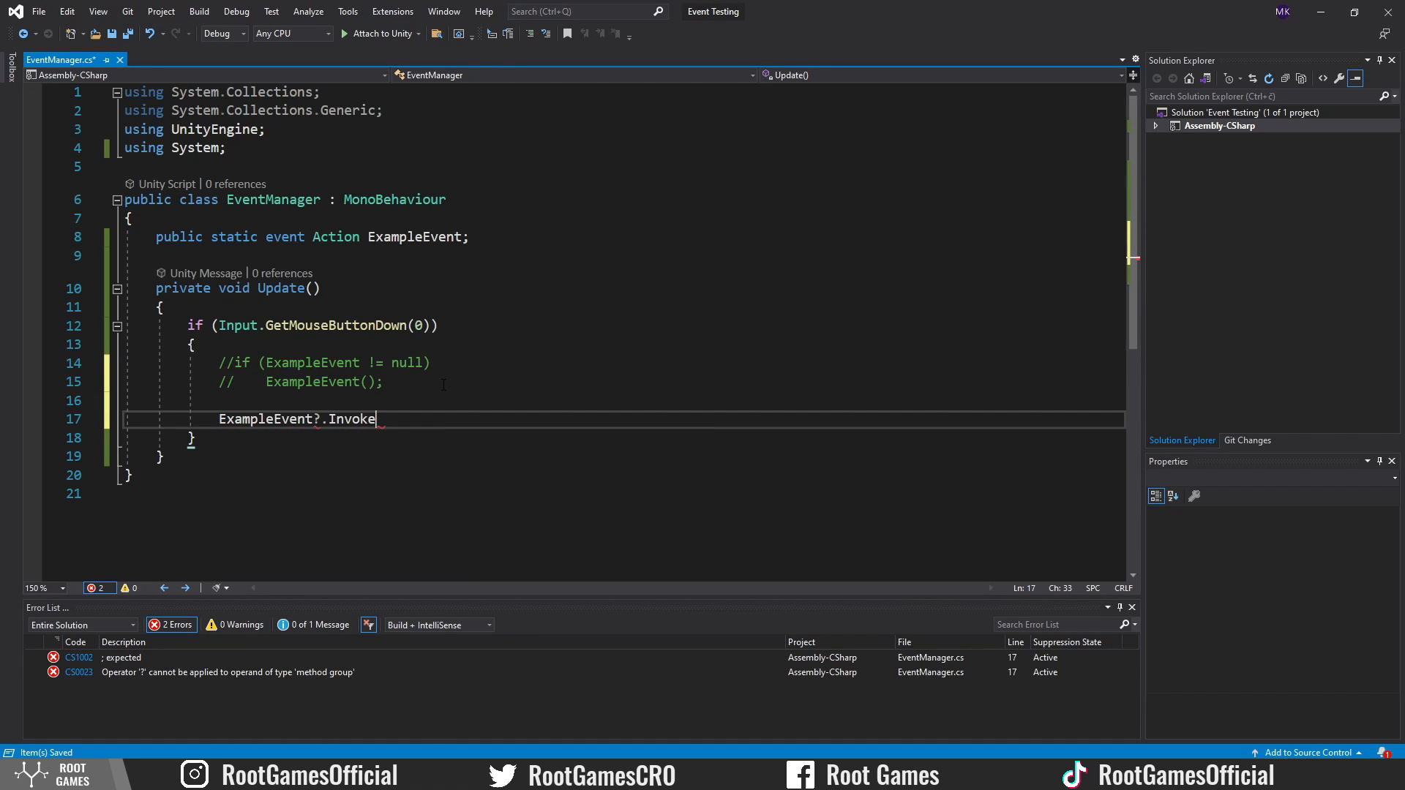
{"action": "type", "text": "();"}
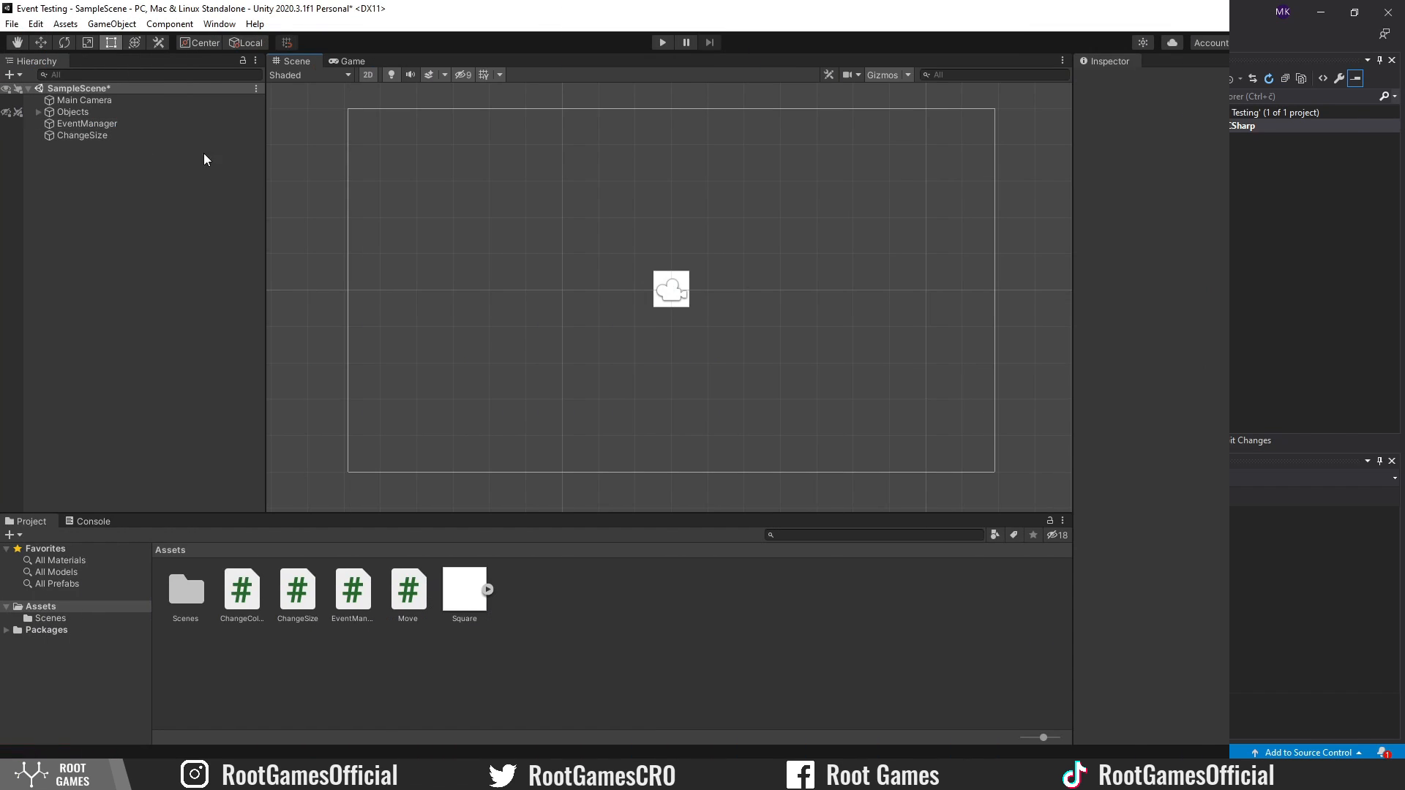
{"action": "left_click", "coordinate": [83, 135]}
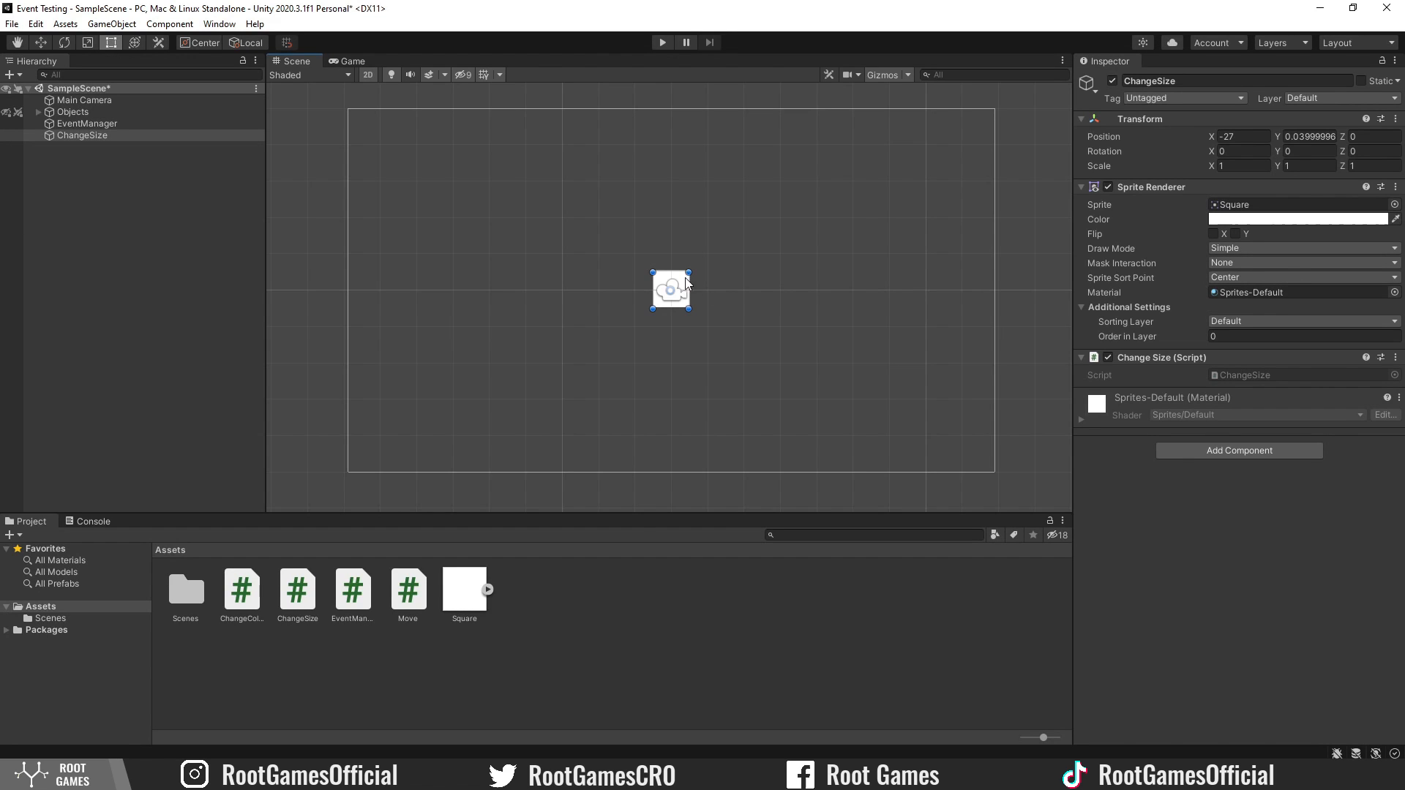
{"action": "mouse_move", "coordinate": [896, 317]}
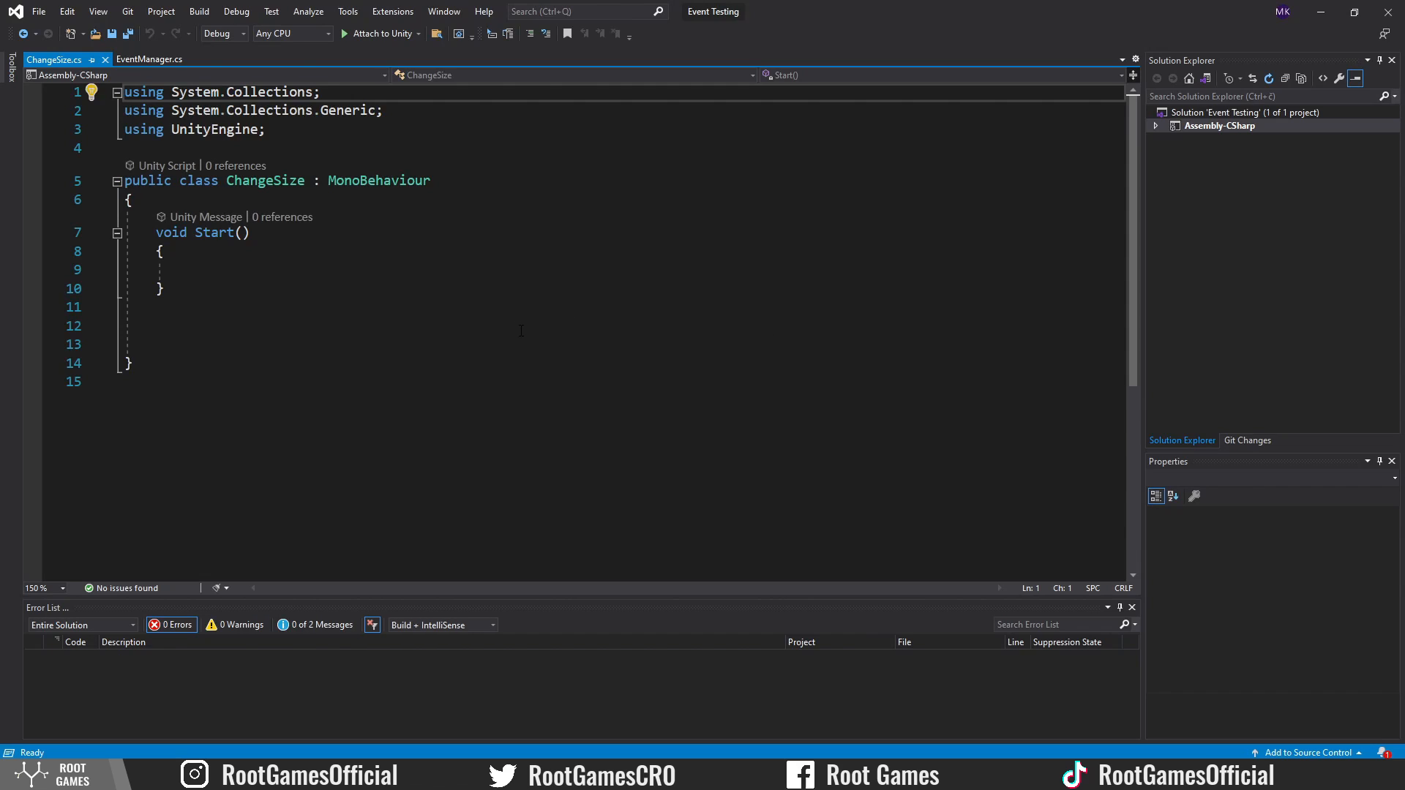
Write an IncreaseSize method and subscribe it to EventManager.ExampleEvent in Start.
{"action": "type", "text": "private void IncreaseSize("}
{"action": "type", "text": "transform.localScale = new Vector3(2, 2, 2);"}
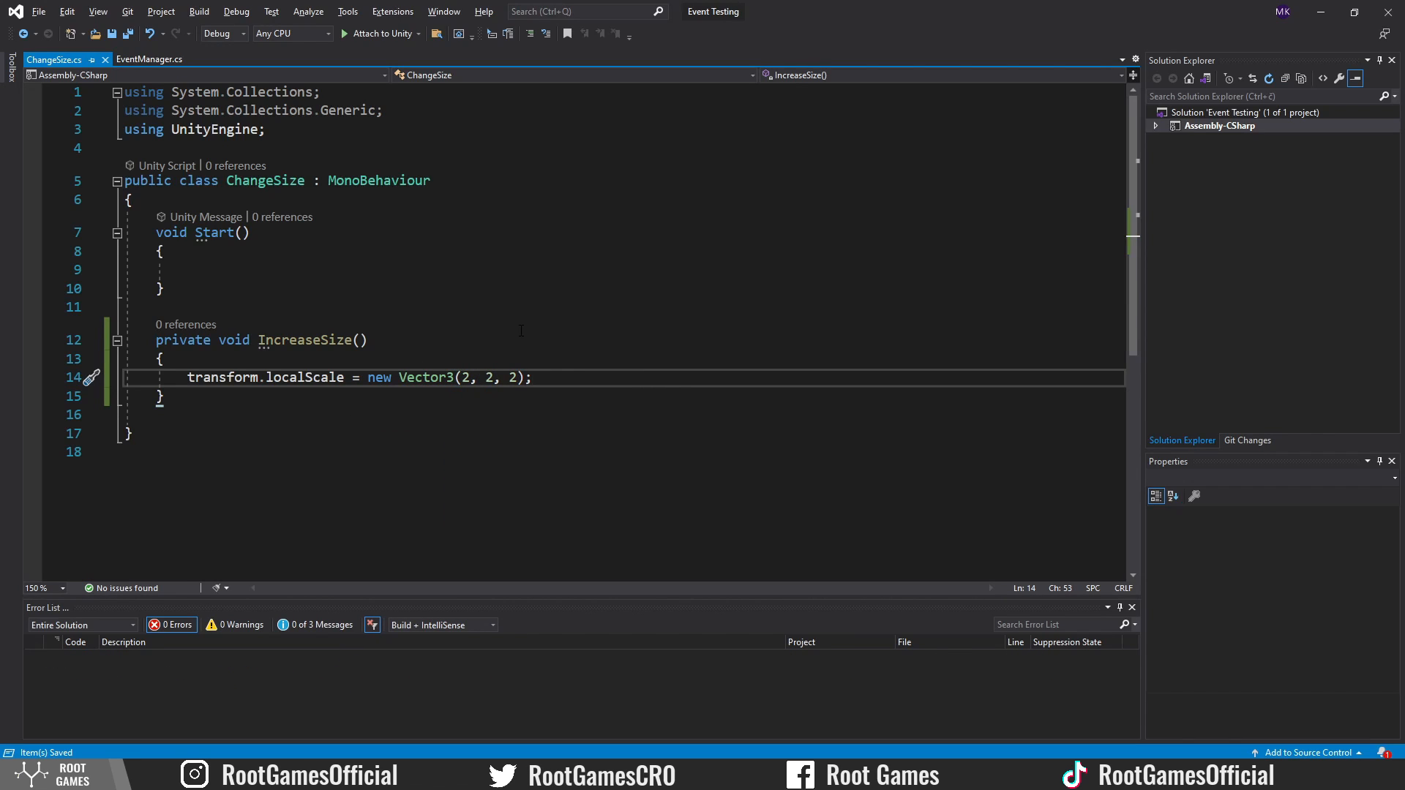
{"action": "left_click", "coordinate": [187, 269]}
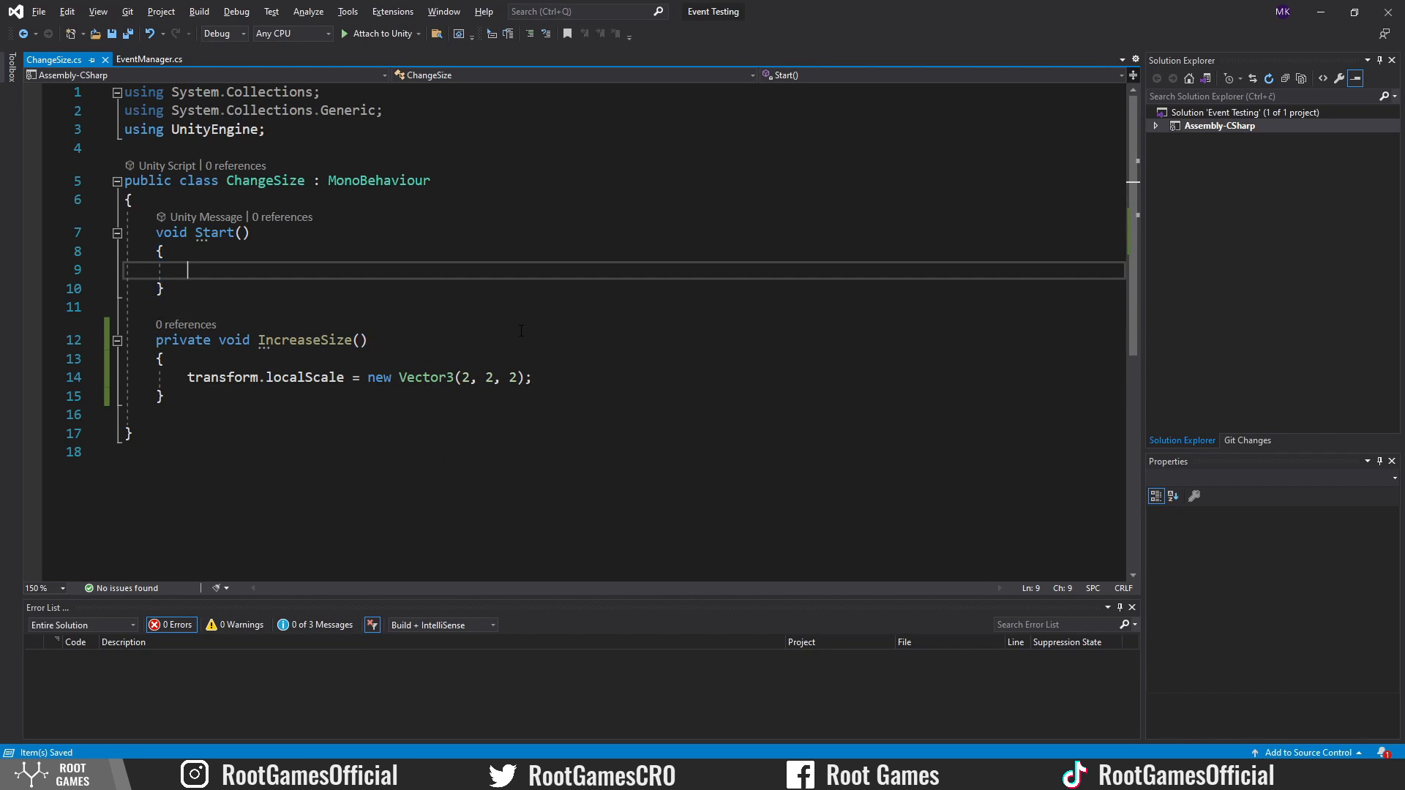
{"action": "type", "text": "Event"}
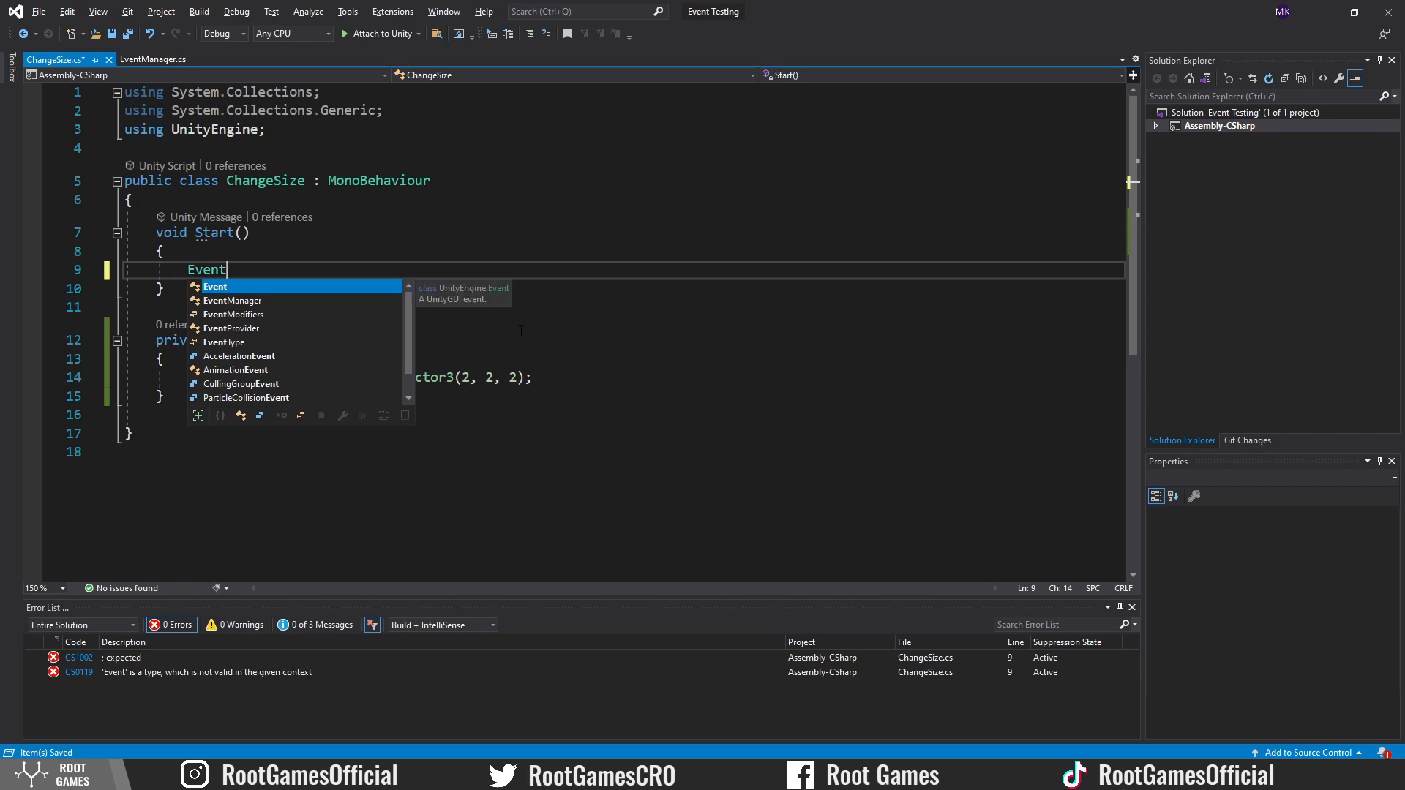
{"action": "type", "text": "Manager.ex"}
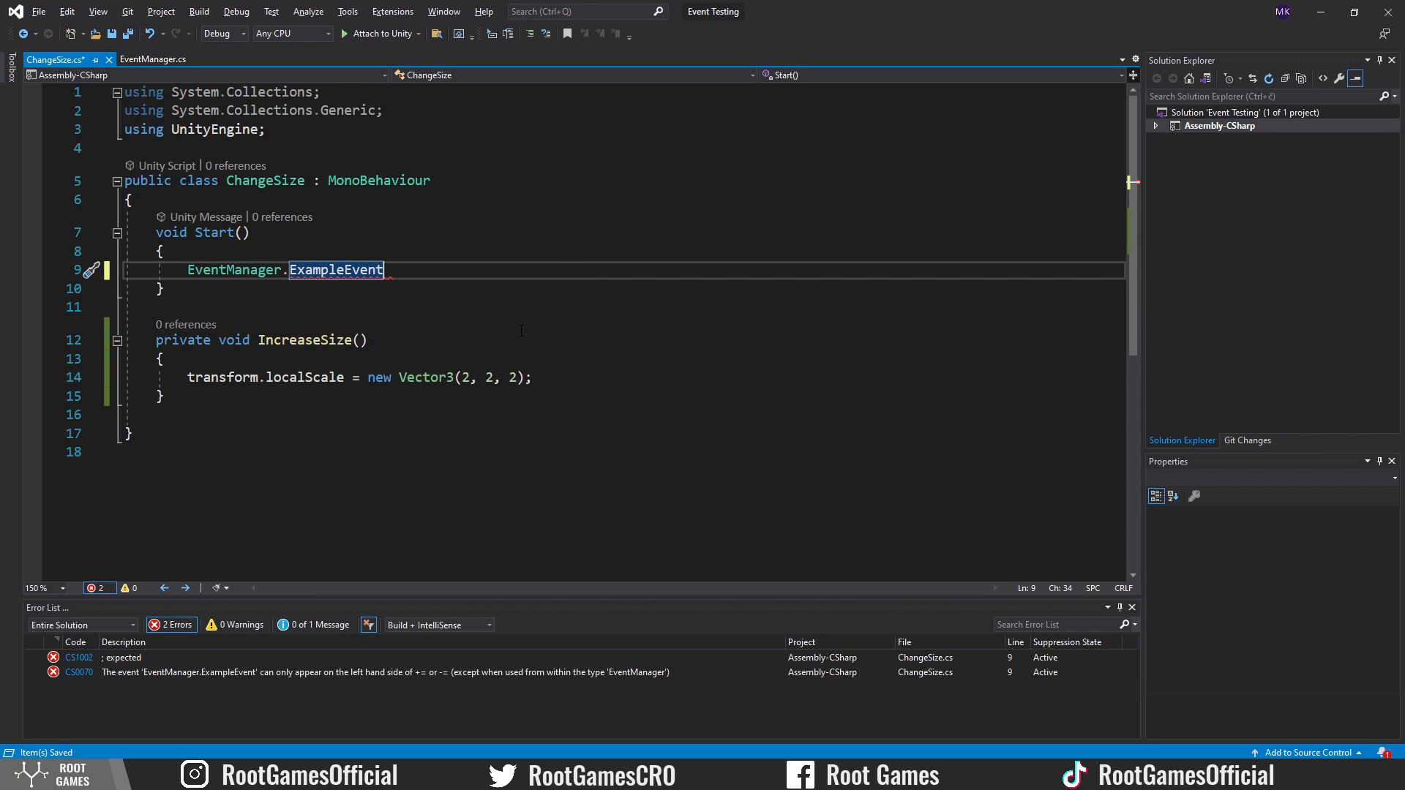
{"action": "type", "text": "+=Increa"}
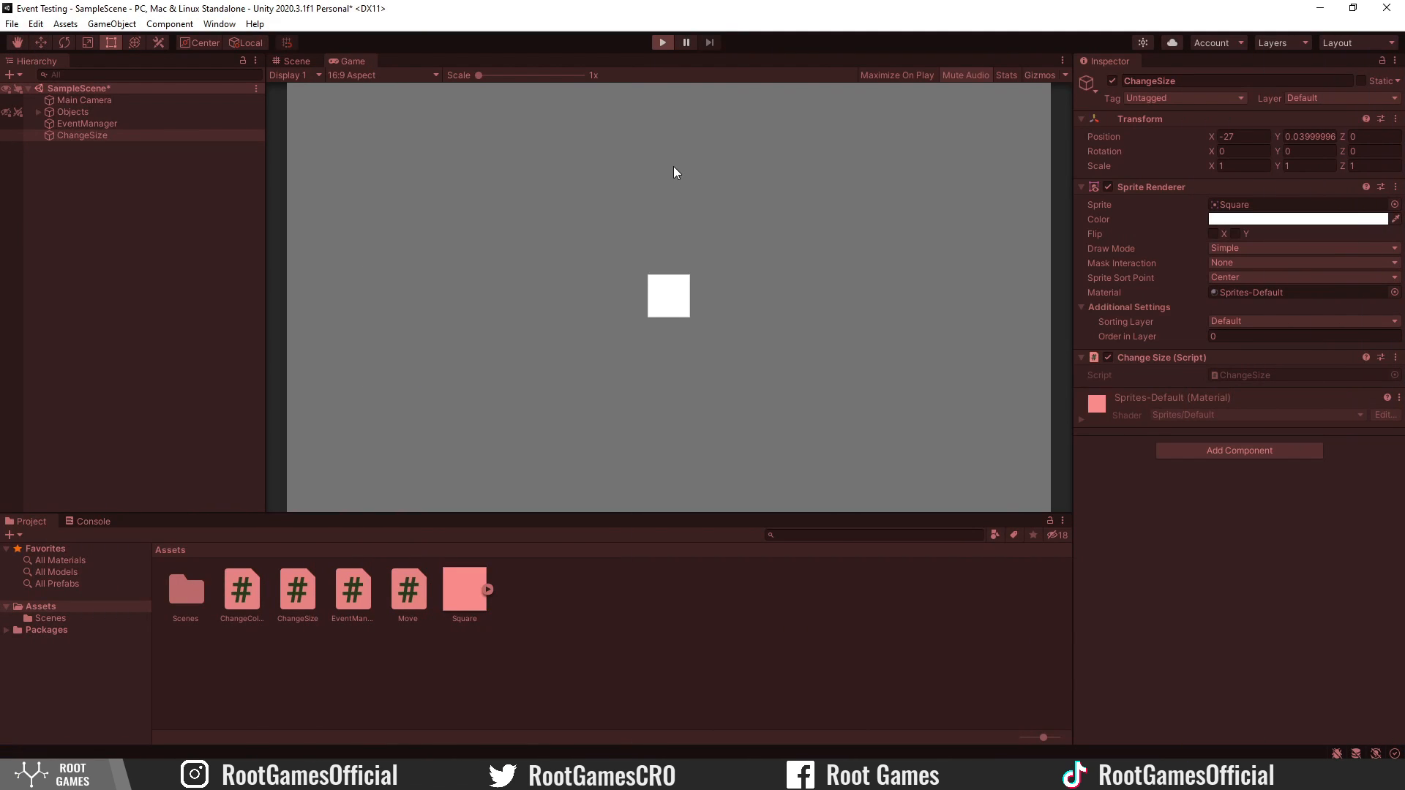
{"action": "mouse_move", "coordinate": [741, 193]}
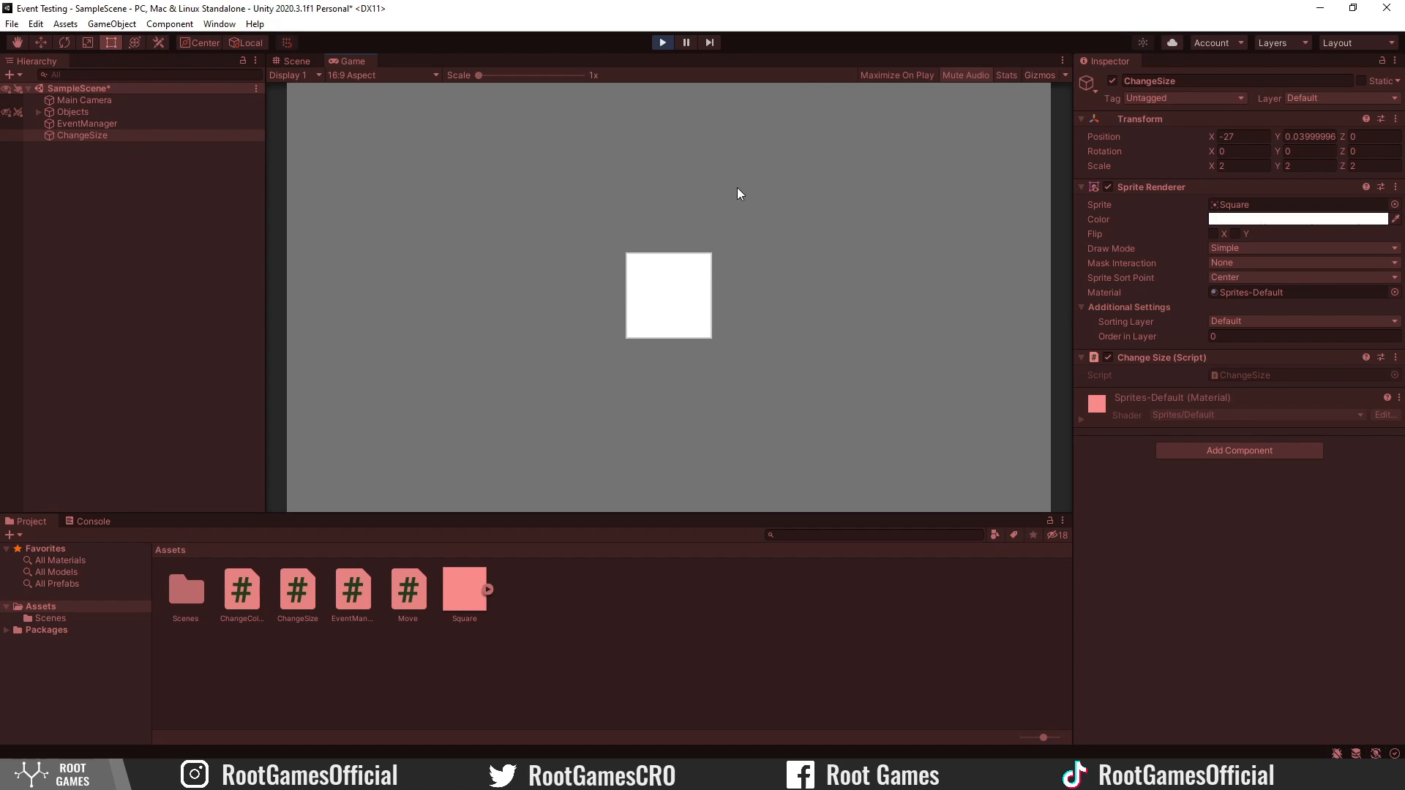
{"action": "mouse_move", "coordinate": [608, 192]}
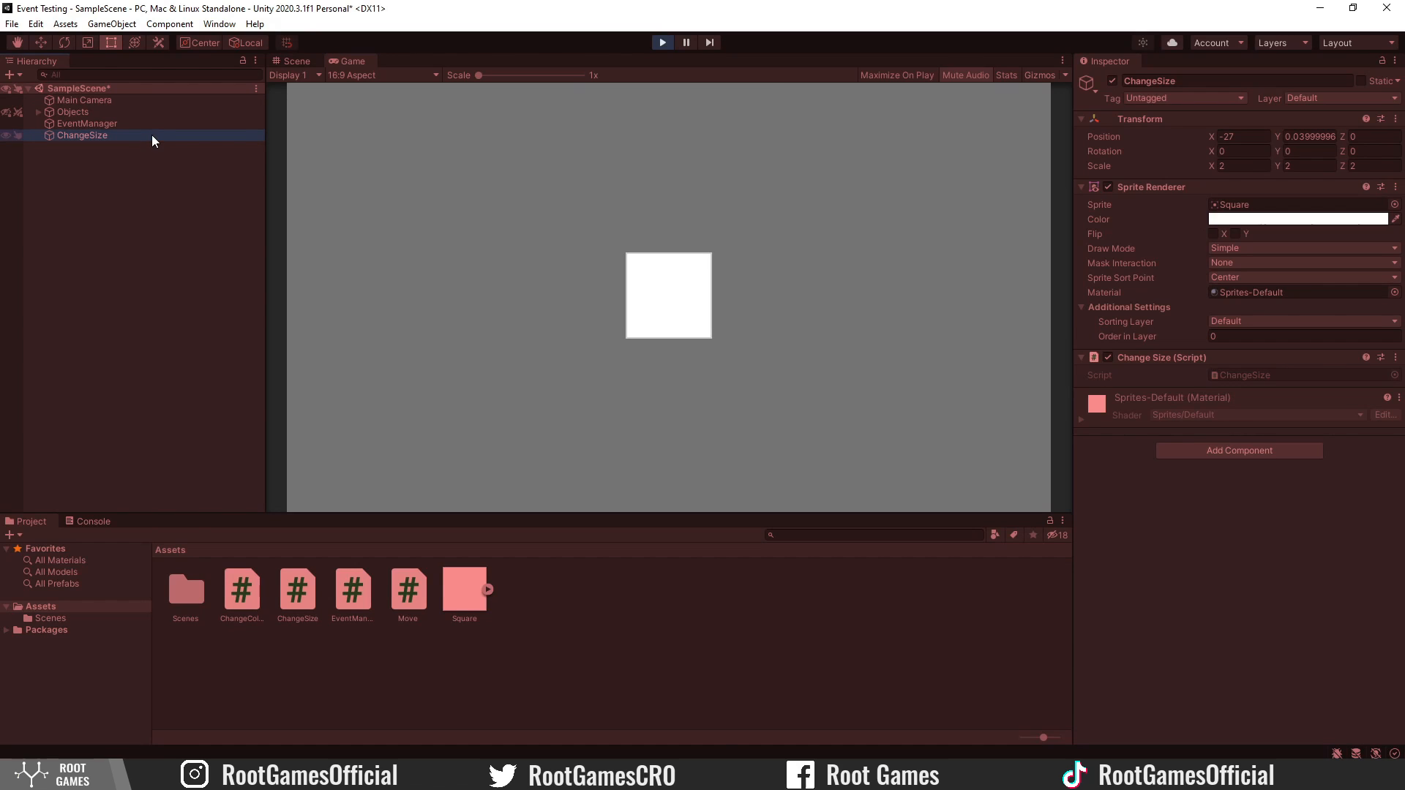
Delete ChangeSize during play and view the MissingReferenceException in the Console.
{"action": "key", "text": "Delete"}
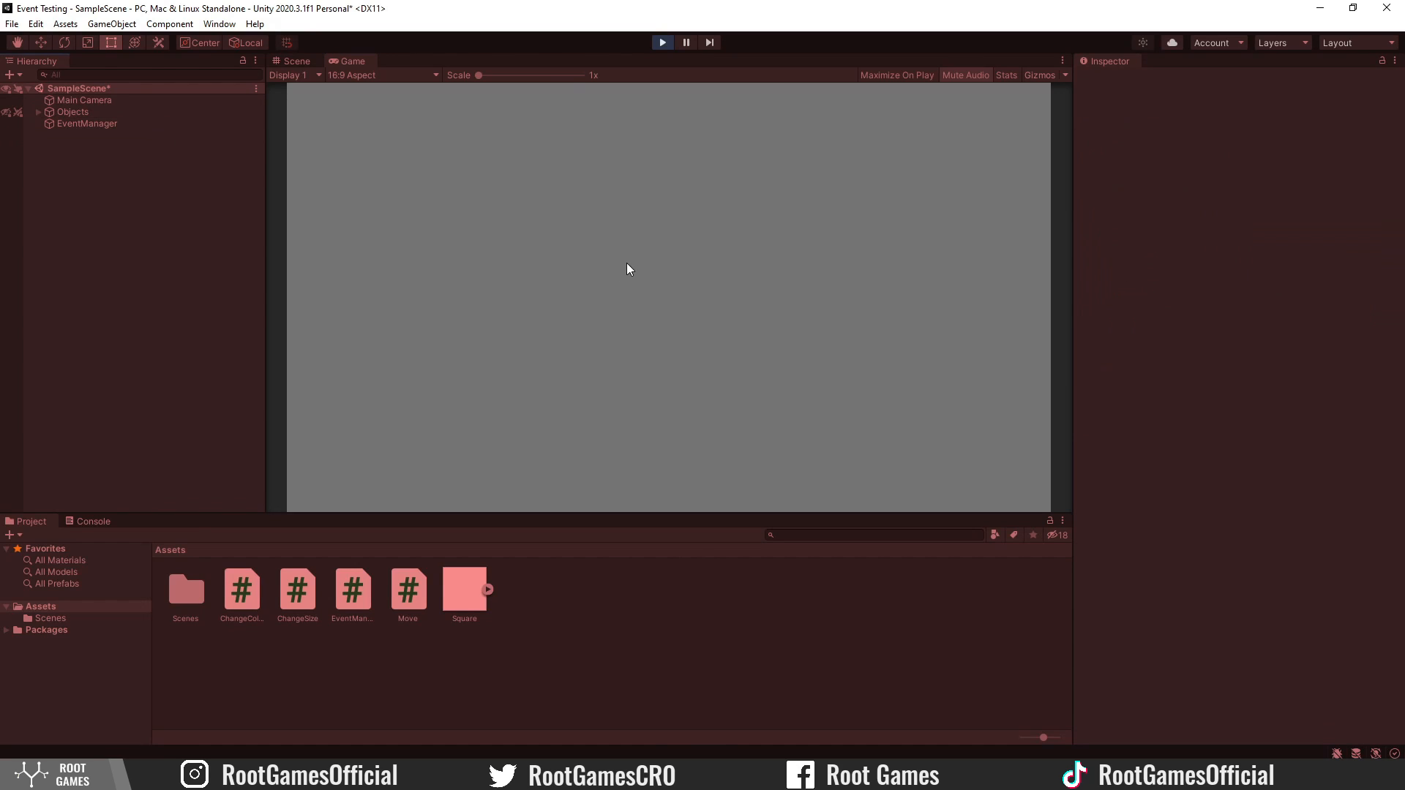
{"action": "left_click", "coordinate": [93, 521]}
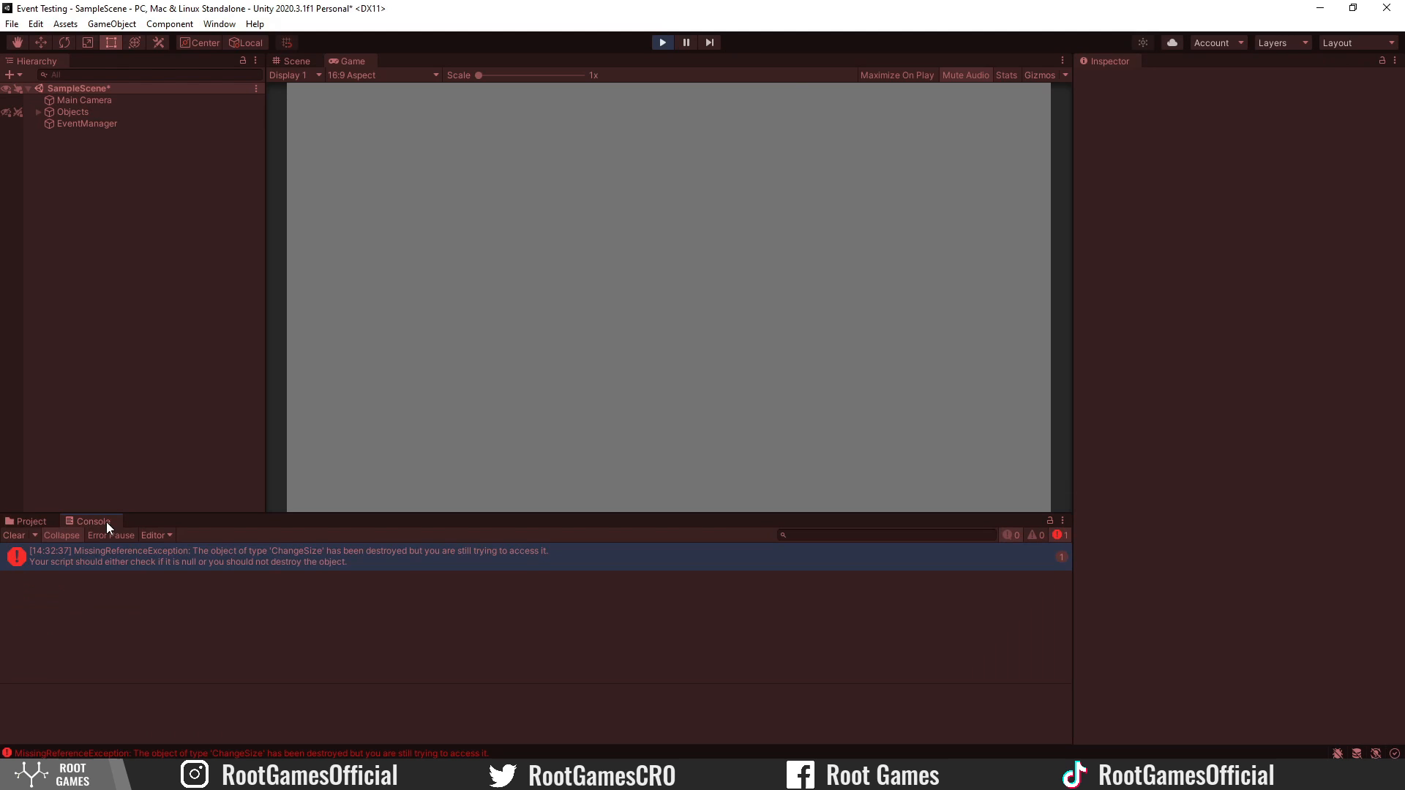
{"action": "mouse_move", "coordinate": [337, 583]}
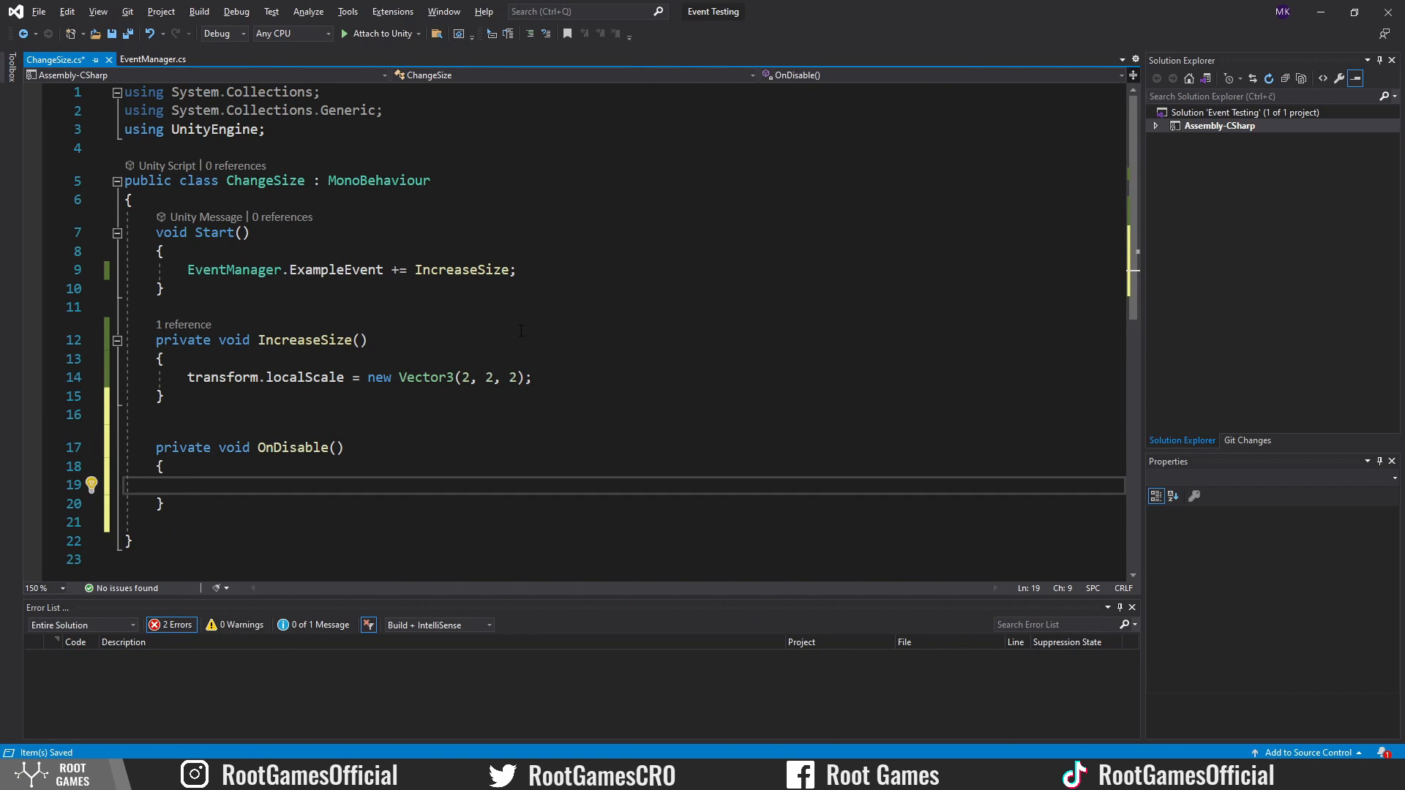
Unsubscribe IncreaseSize from EventManager.ExampleEvent in OnDisable.
{"action": "type", "text": "EventManager.ExampleEvent"}
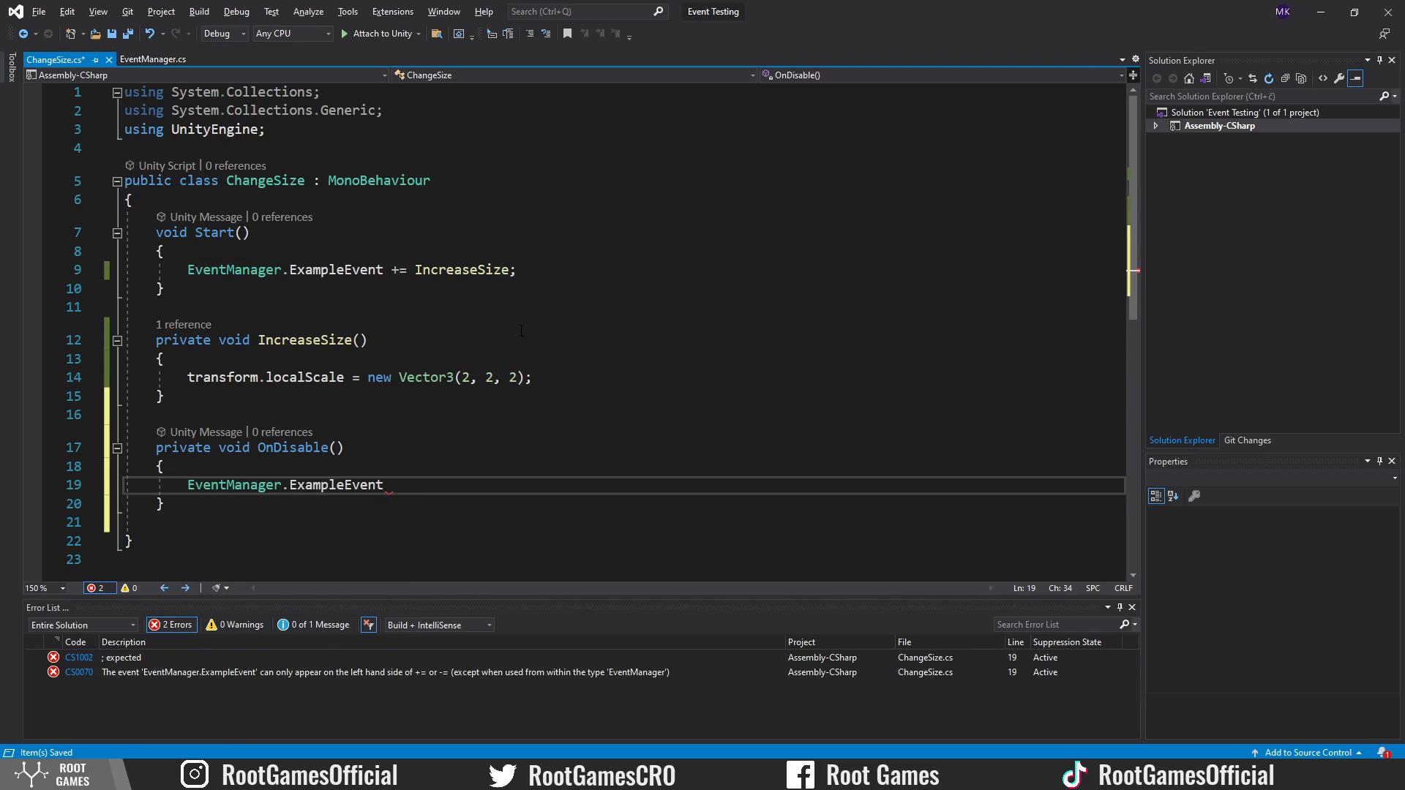
{"action": "type", "text": "-=In"}
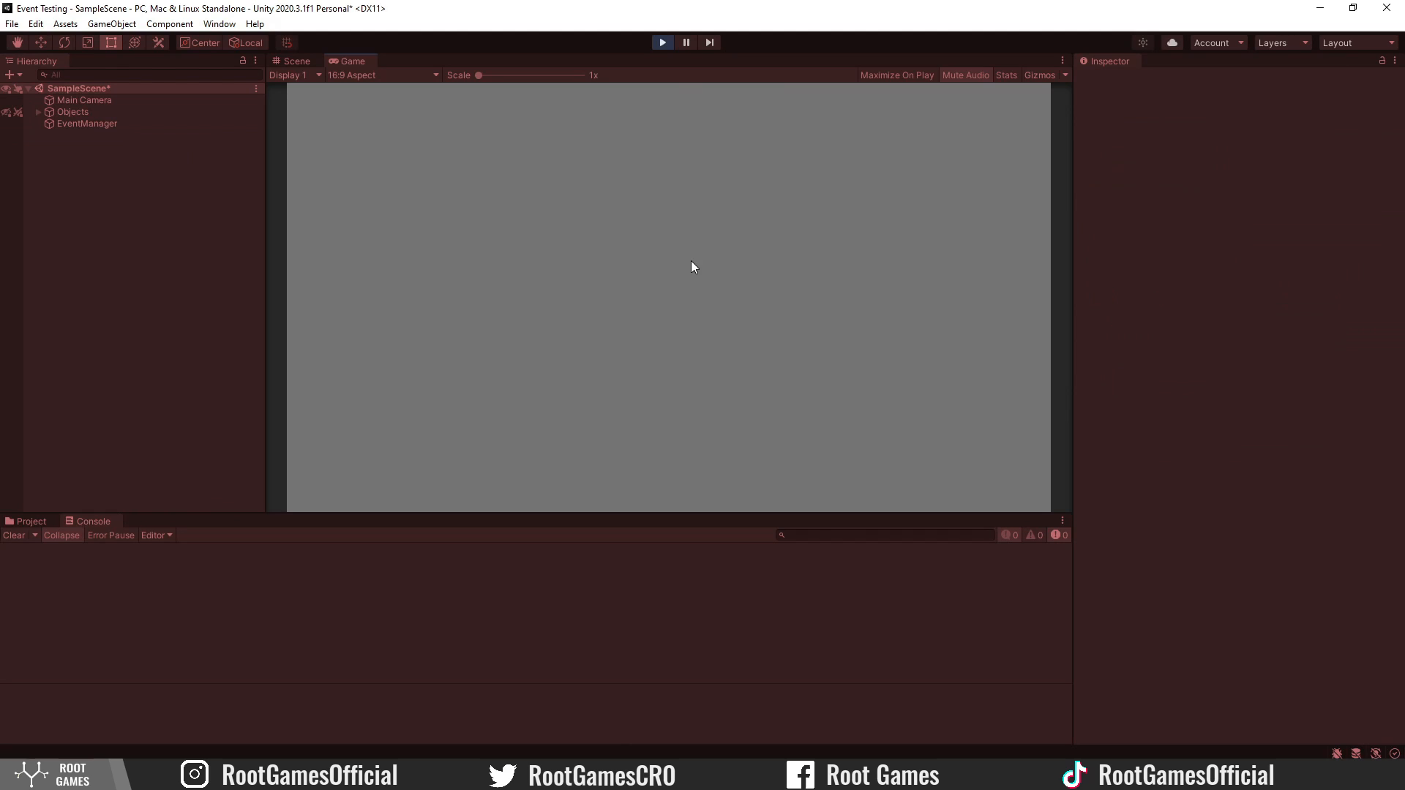
{"action": "mouse_move", "coordinate": [675, 236]}
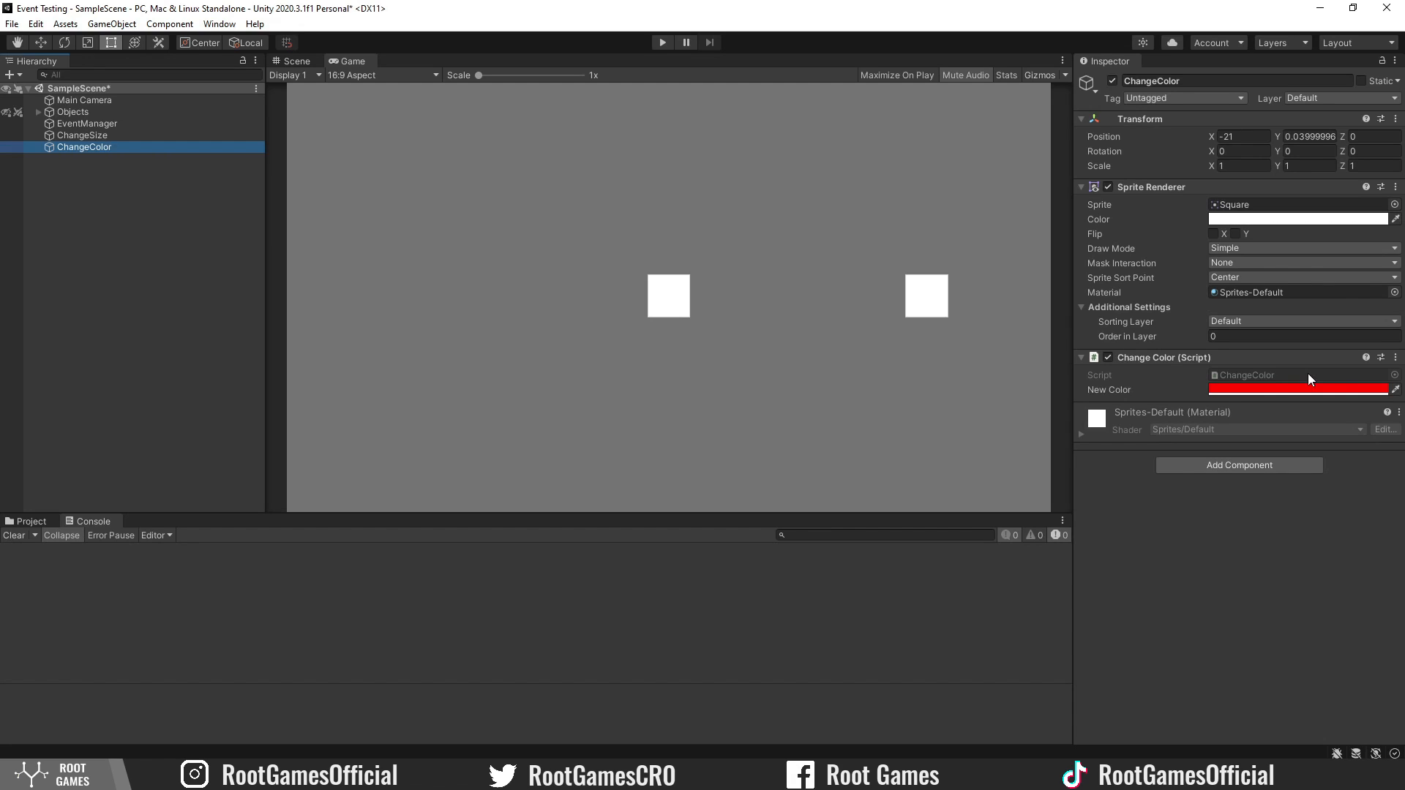
{"action": "mouse_move", "coordinate": [1294, 377]}
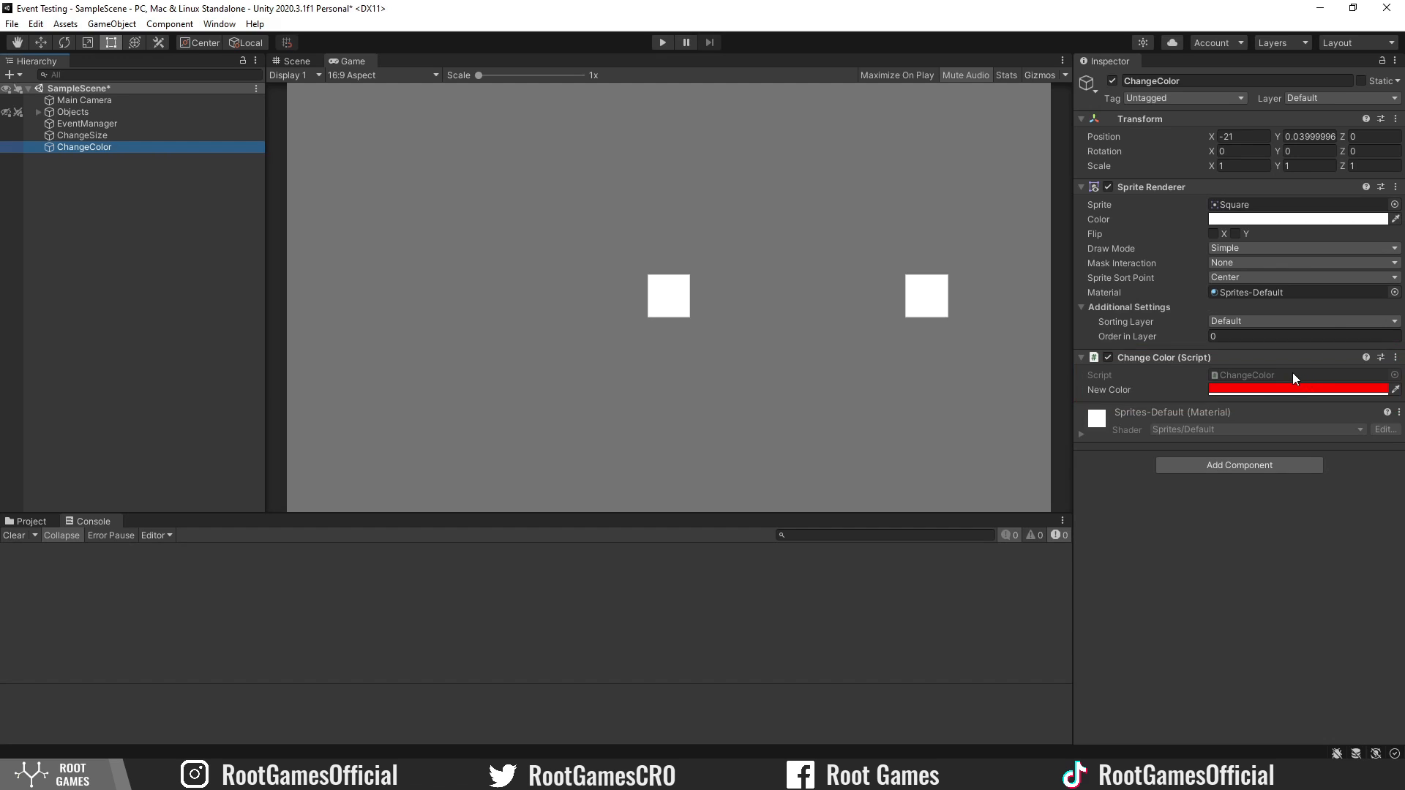
Write SetNewColor tinting the SpriteRenderer with newColor and subscribe it to ExampleEvent.
{"action": "type", "text": "private void SetNewColor("}
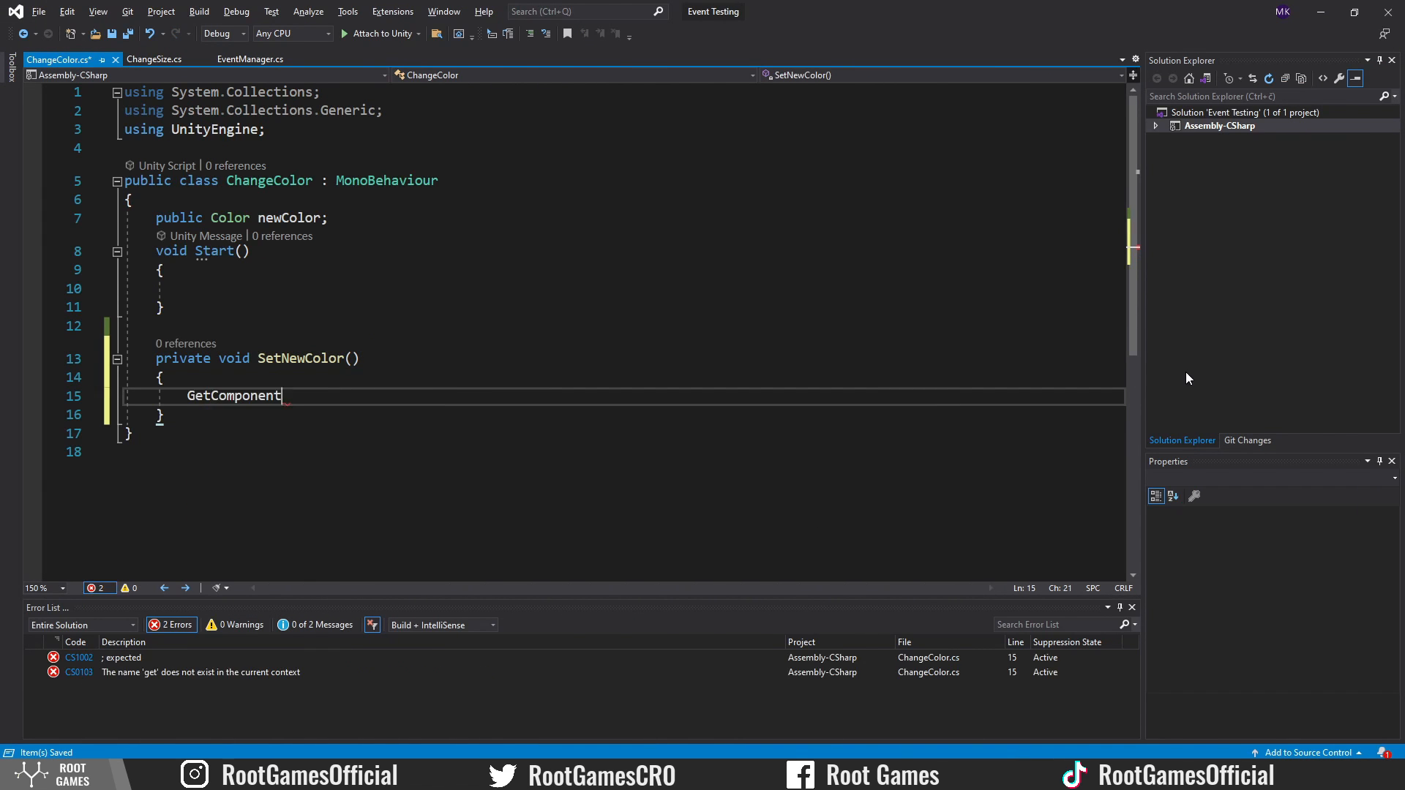
{"action": "type", "text": "<SpriteRenderer>().color = newColor;"}
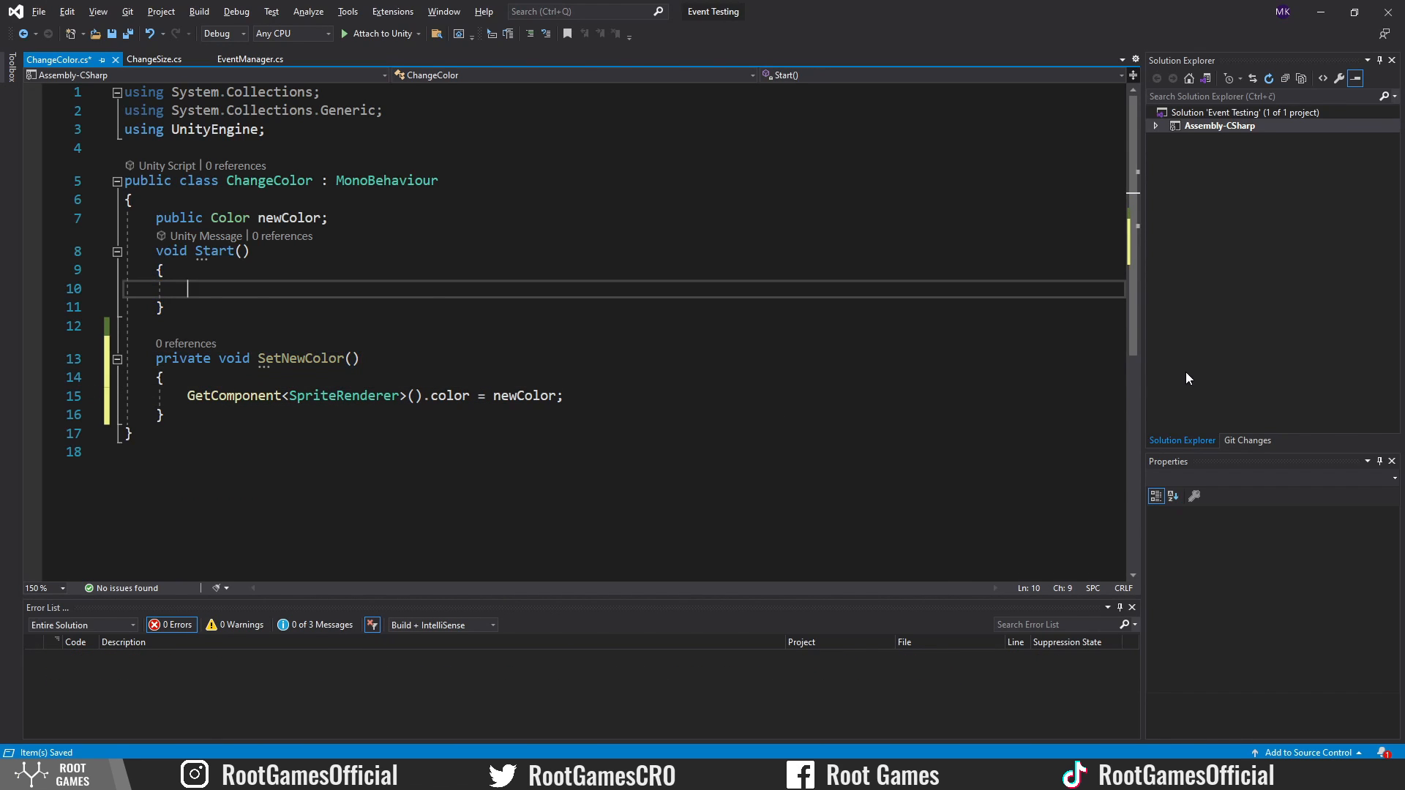
{"action": "type", "text": "EventManager.ExampleEvent"}
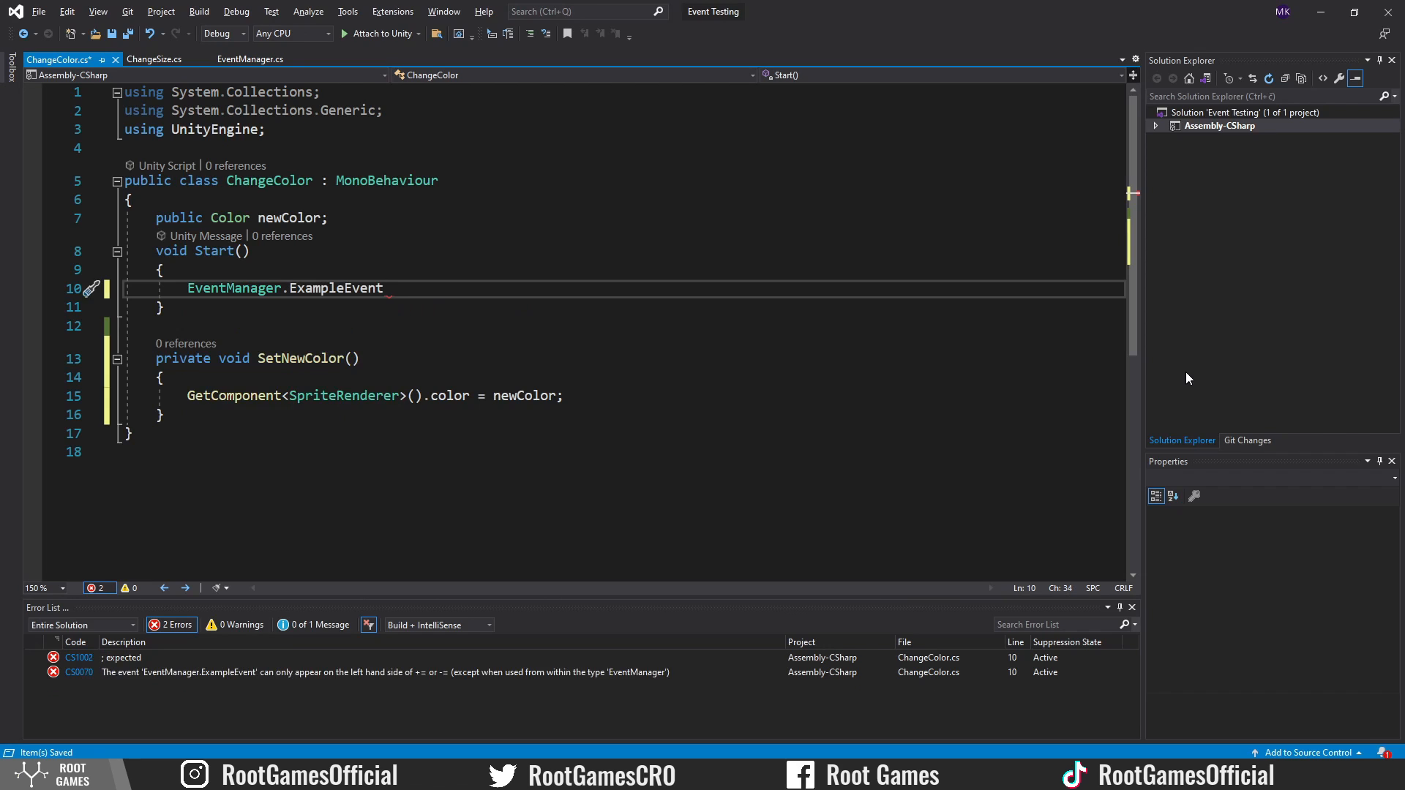
{"action": "type", "text": "+= SetNewColor;"}
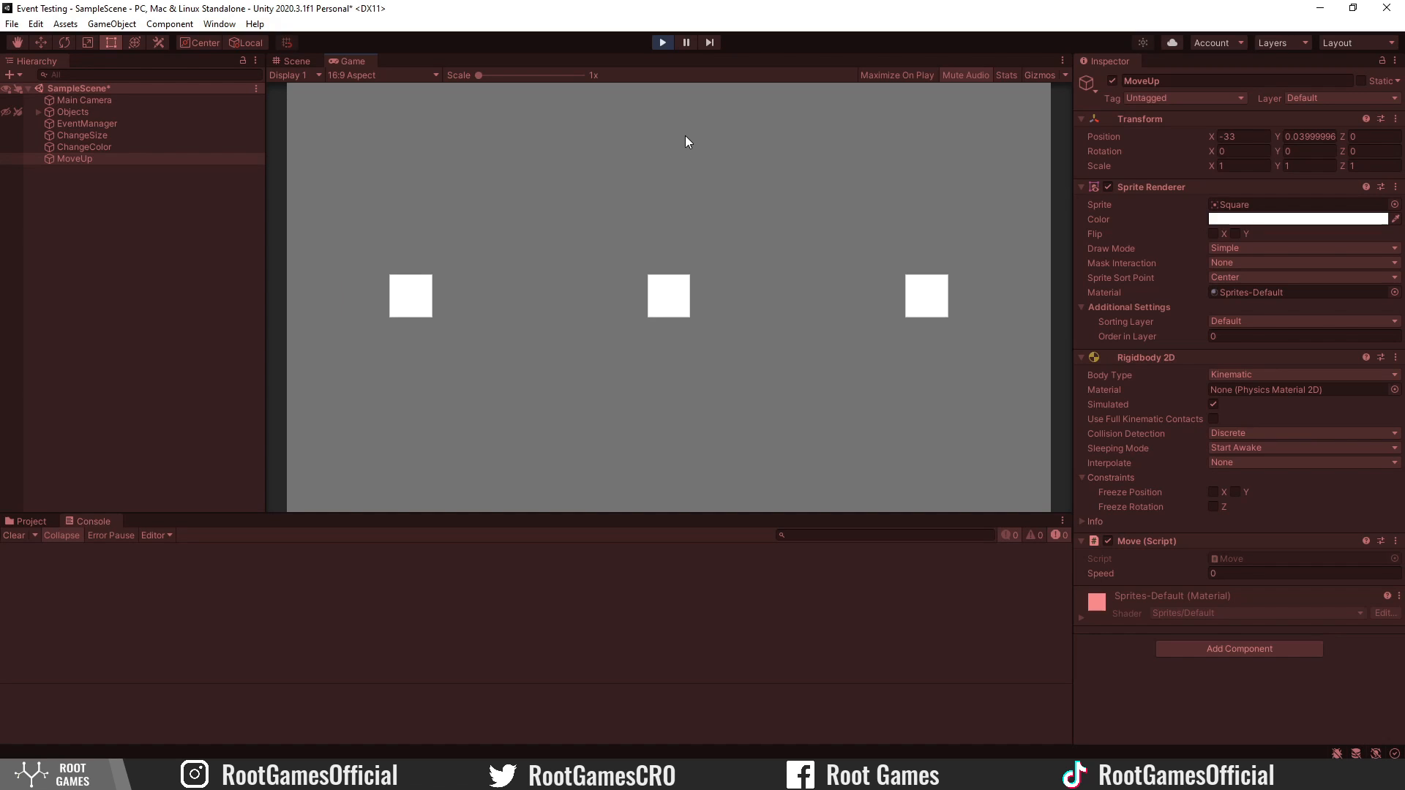
Stop play mode before building the door level scene.
{"action": "left_click", "coordinate": [294, 60]}
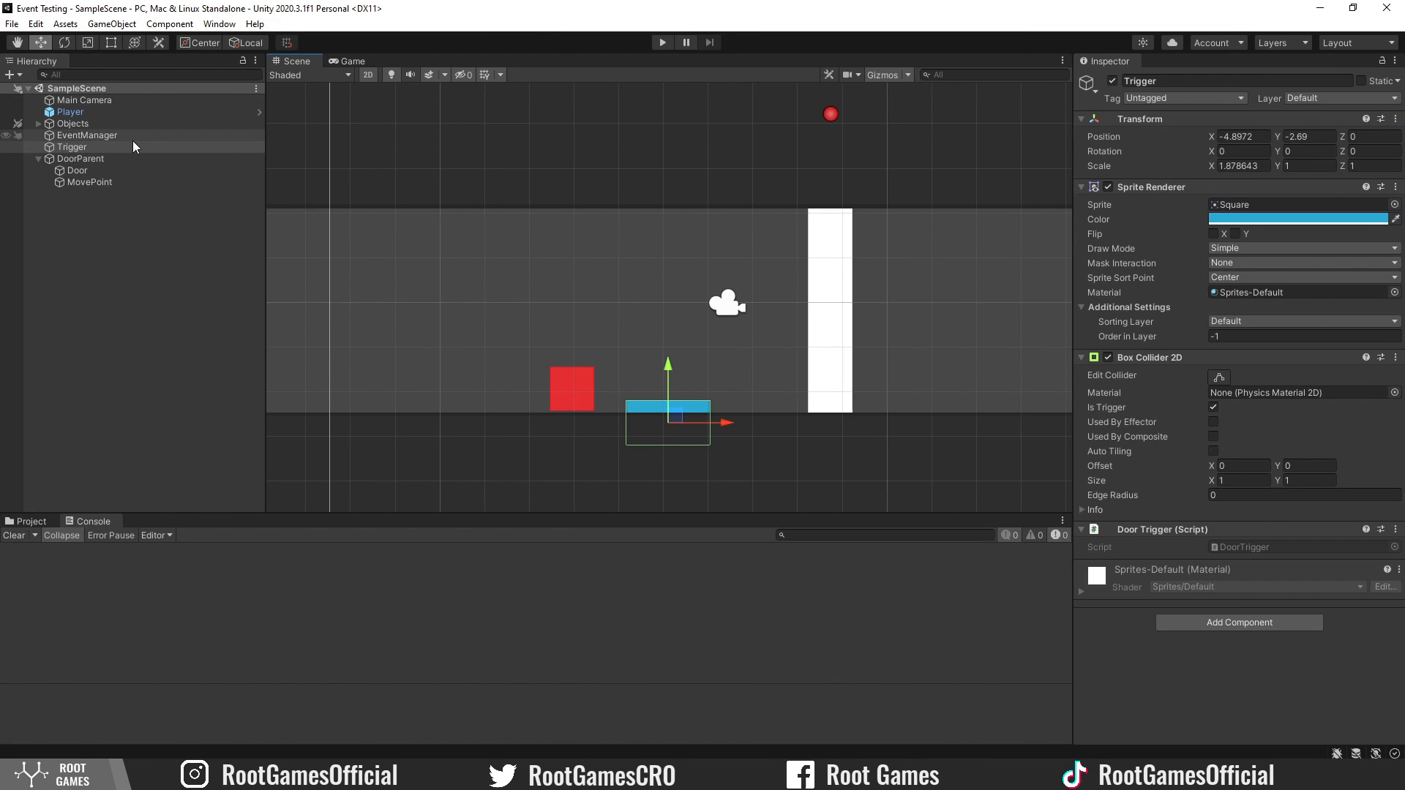
Edit DoorTrigger to call StartDoorEvent on contact and Door to subscribe OpenDoor to OpenDoorEvent.
{"action": "left_click", "coordinate": [72, 146]}
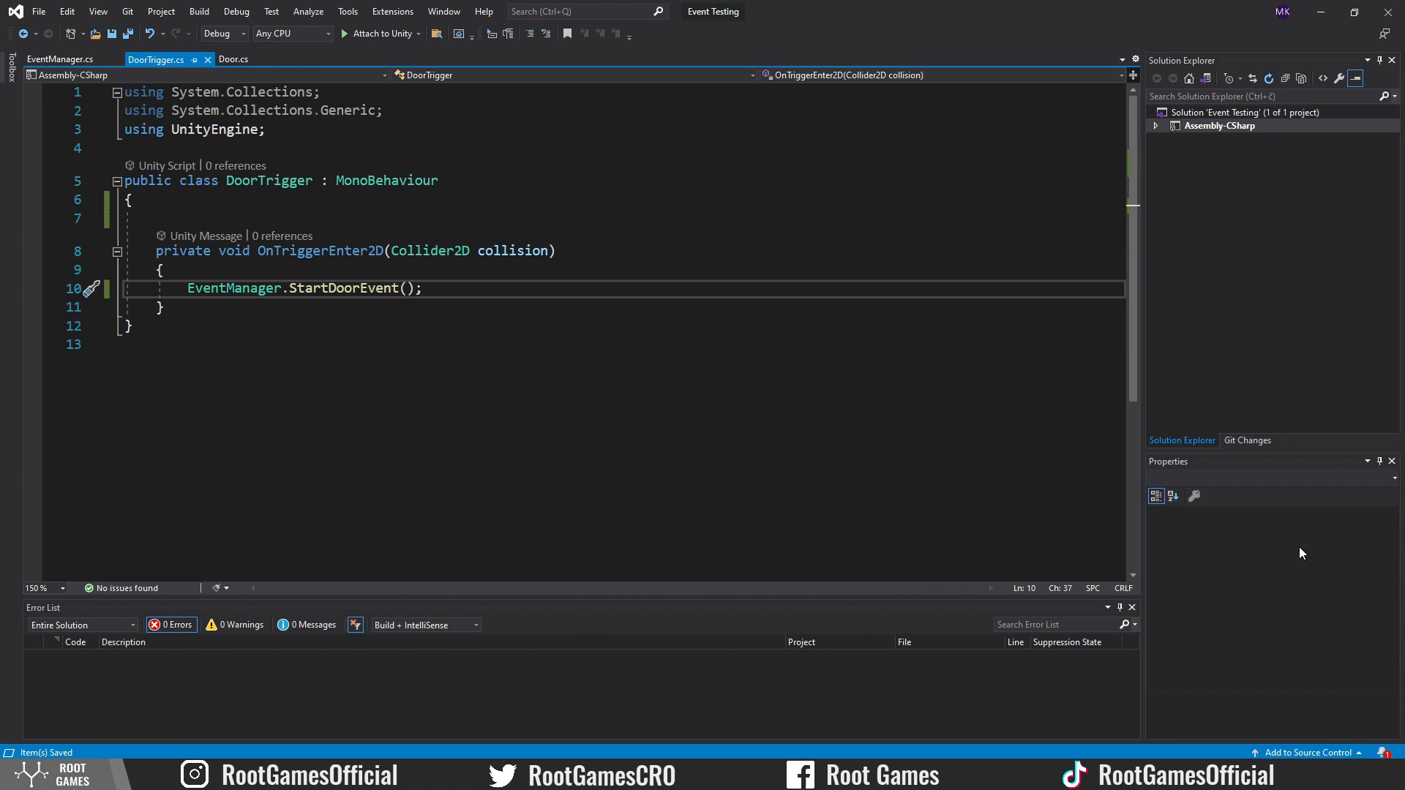
{"action": "mouse_move", "coordinate": [678, 304]}
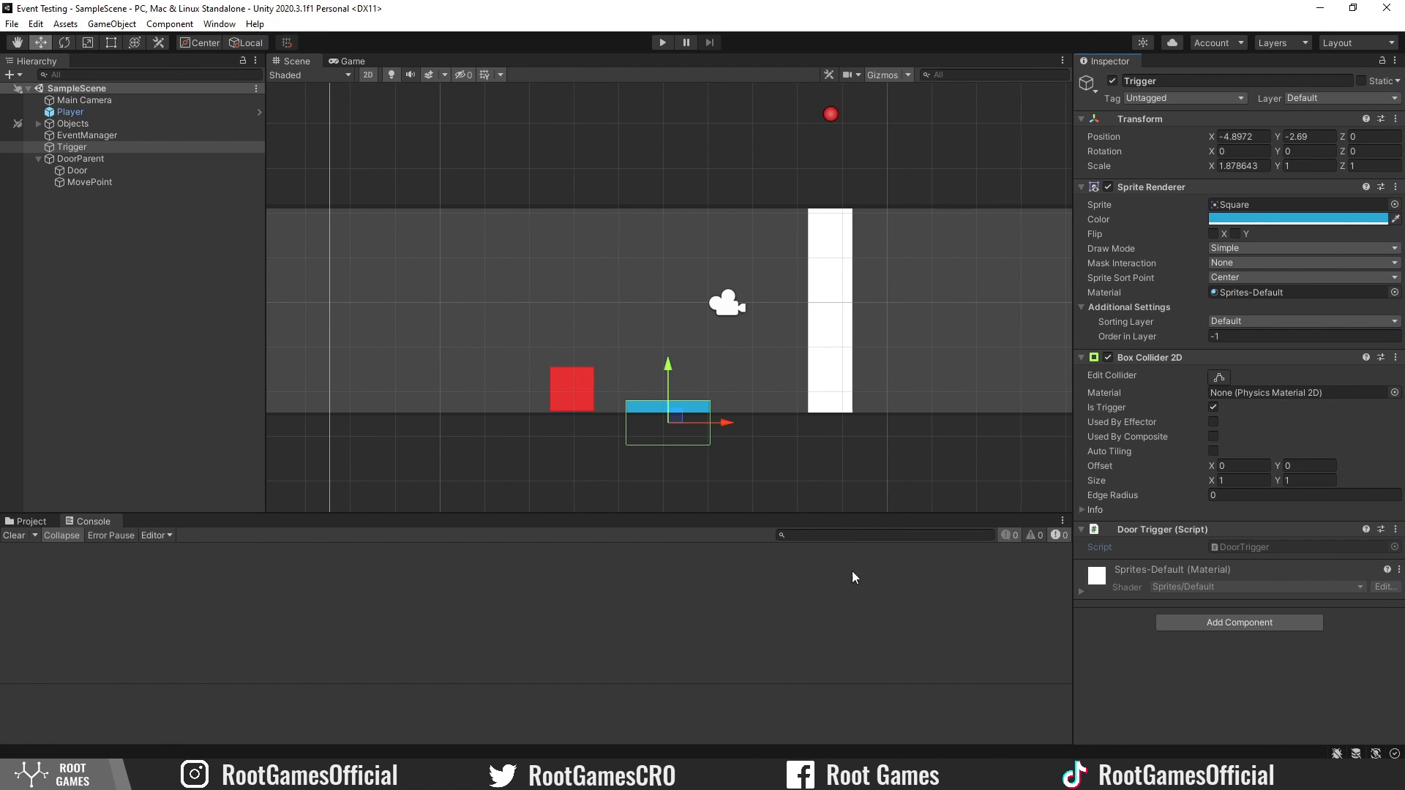
{"action": "left_click", "coordinate": [76, 170]}
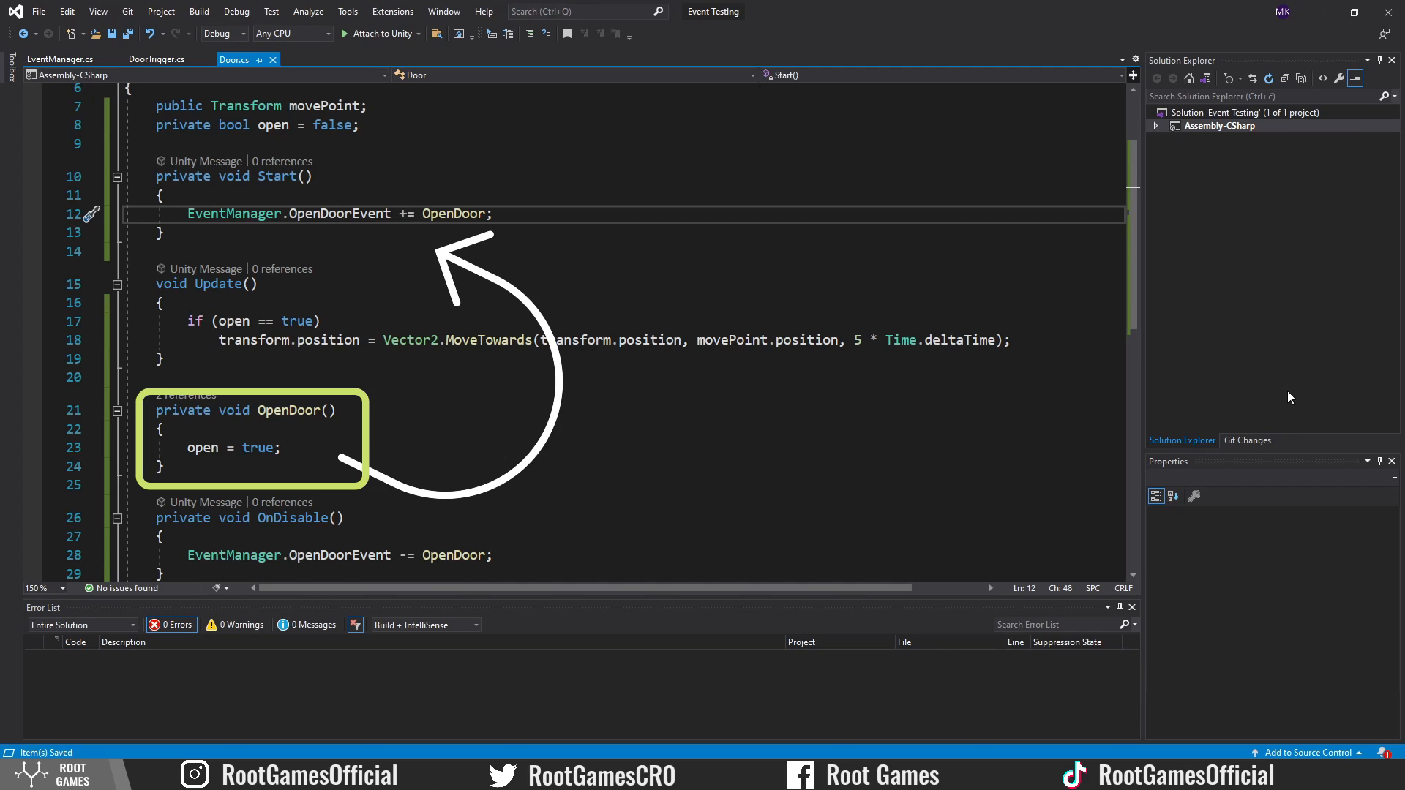
Play the scene so the player triggers the door to rise, then stop play.
{"action": "left_click", "coordinate": [662, 42]}
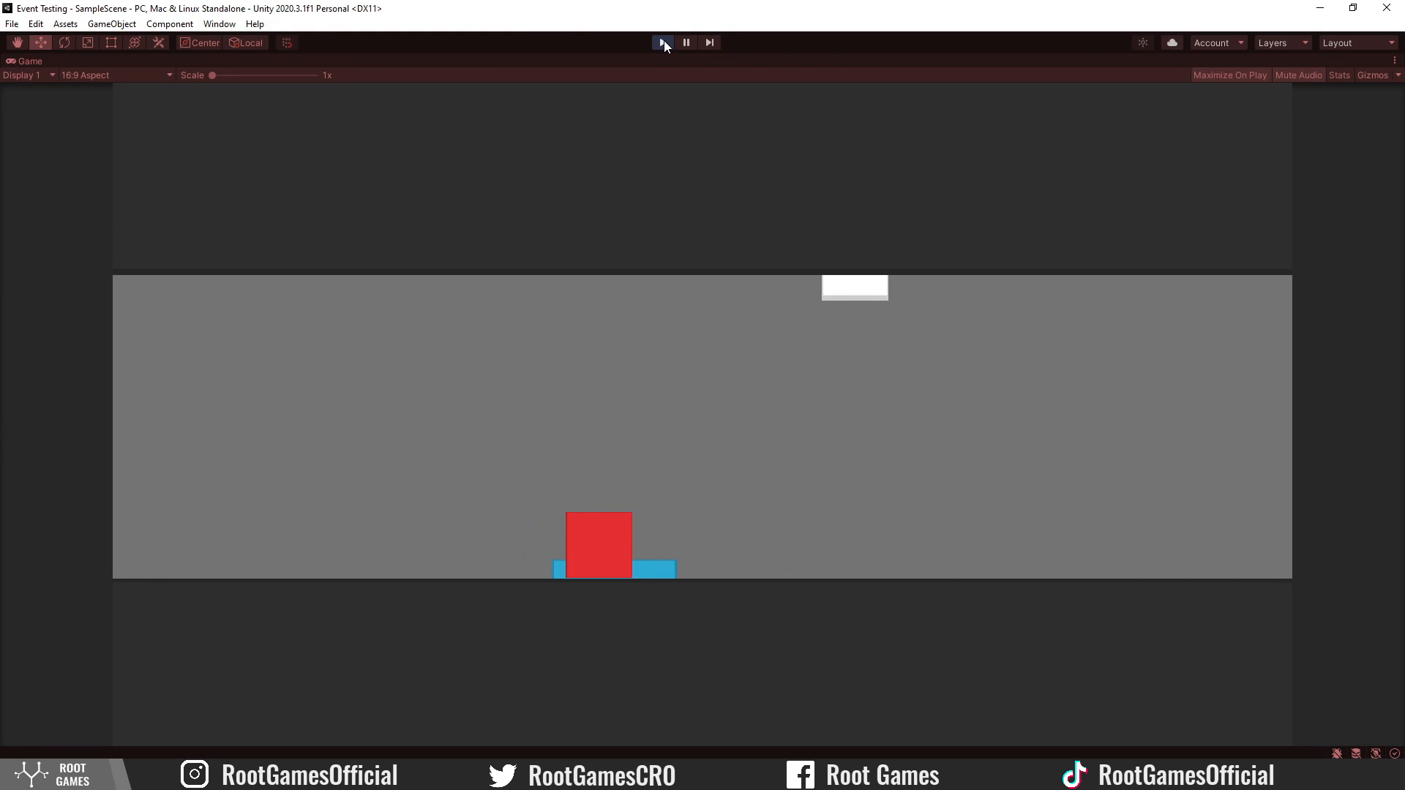
{"action": "left_click", "coordinate": [662, 41]}
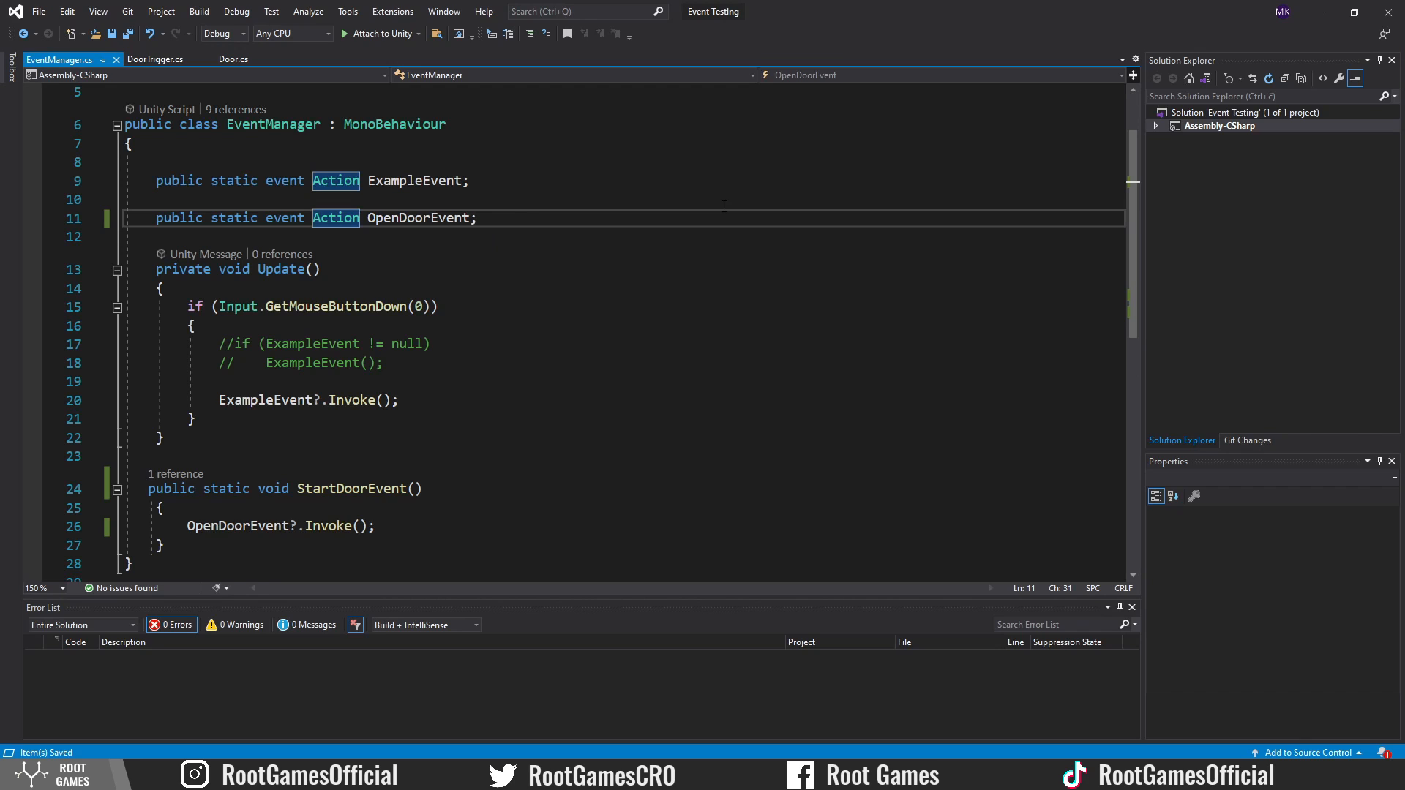
Make OpenDoorEvent an Action<int> with StartDoorEvent(int id) invoking id, and have DoorTrigger pass triggerID.
{"action": "type", "text": "<int>"}
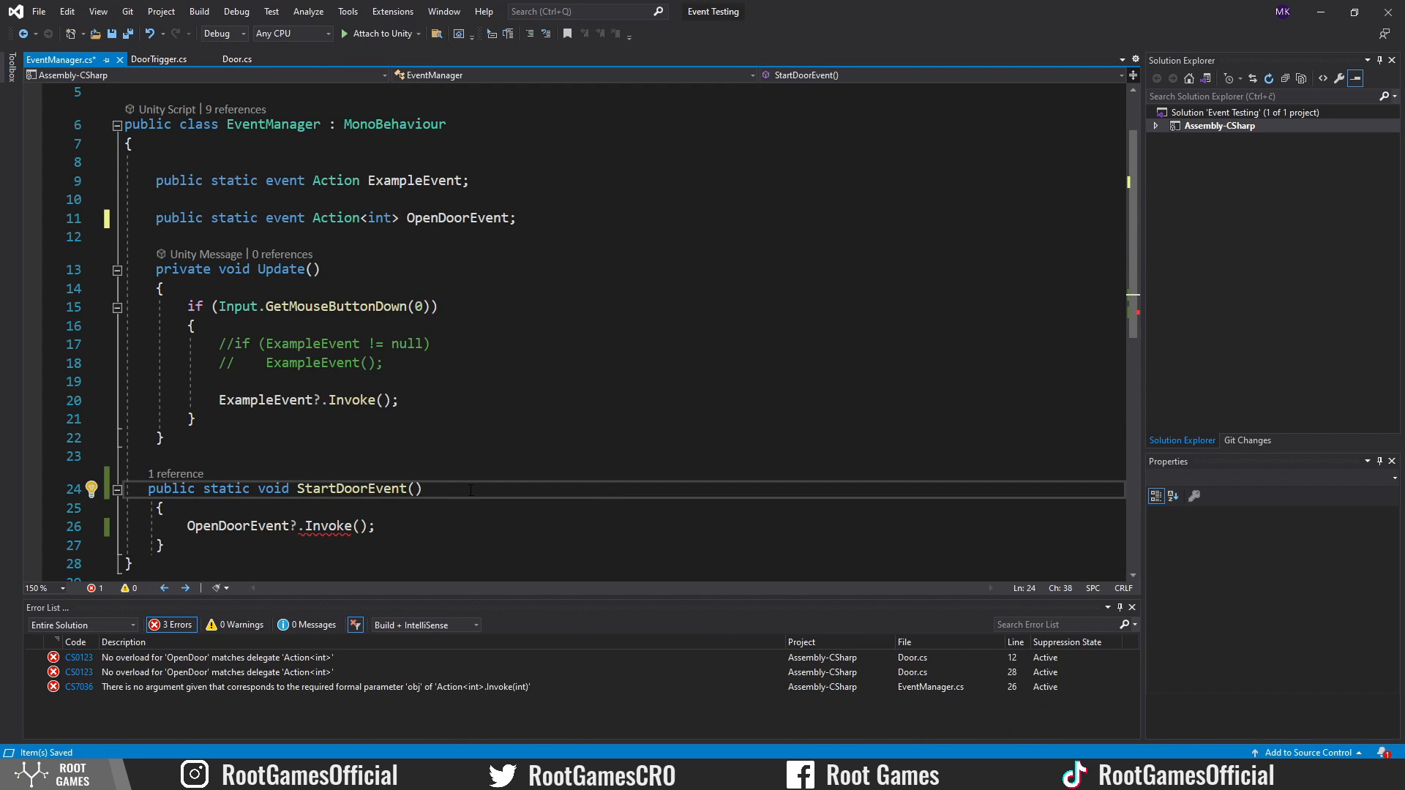
{"action": "type", "text": "int id"}
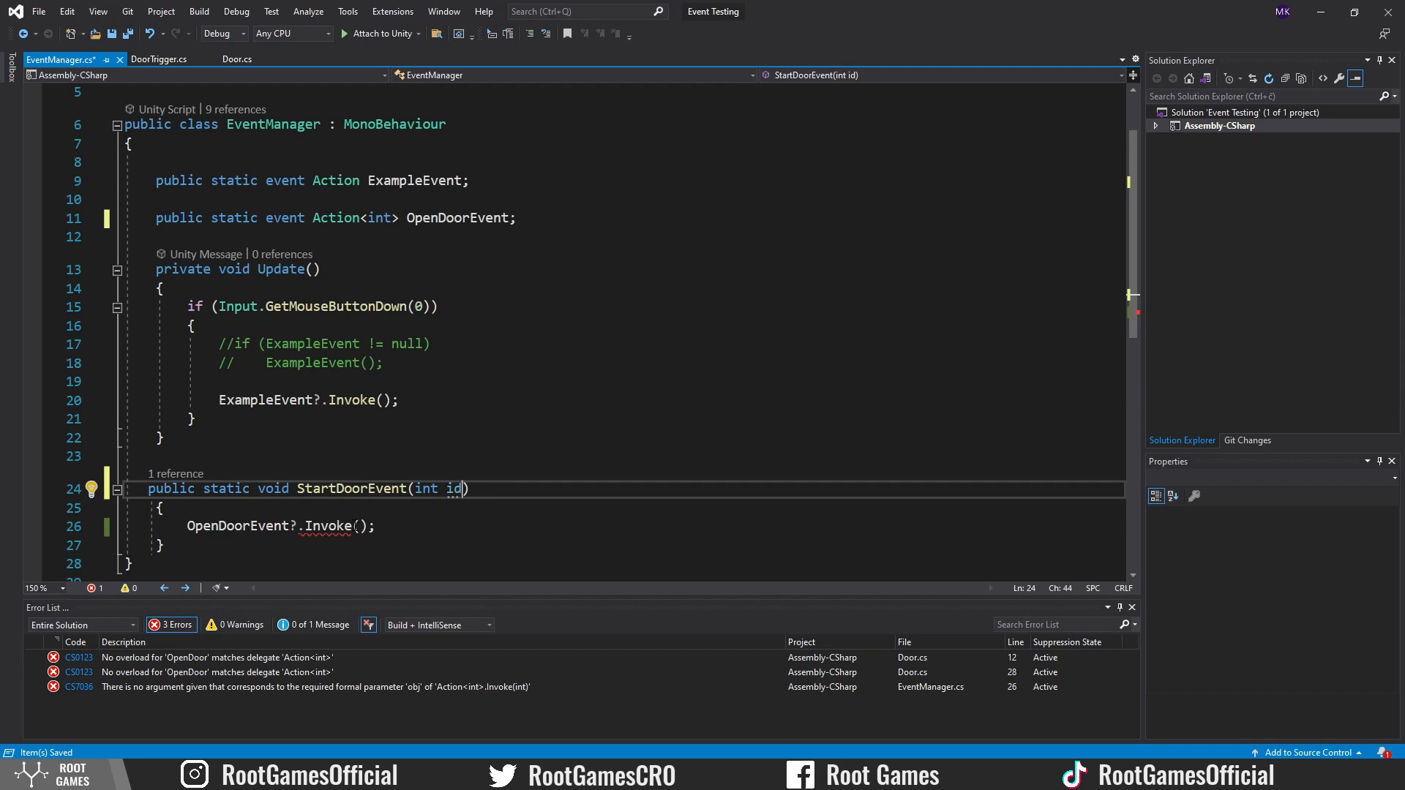
{"action": "type", "text": "id"}
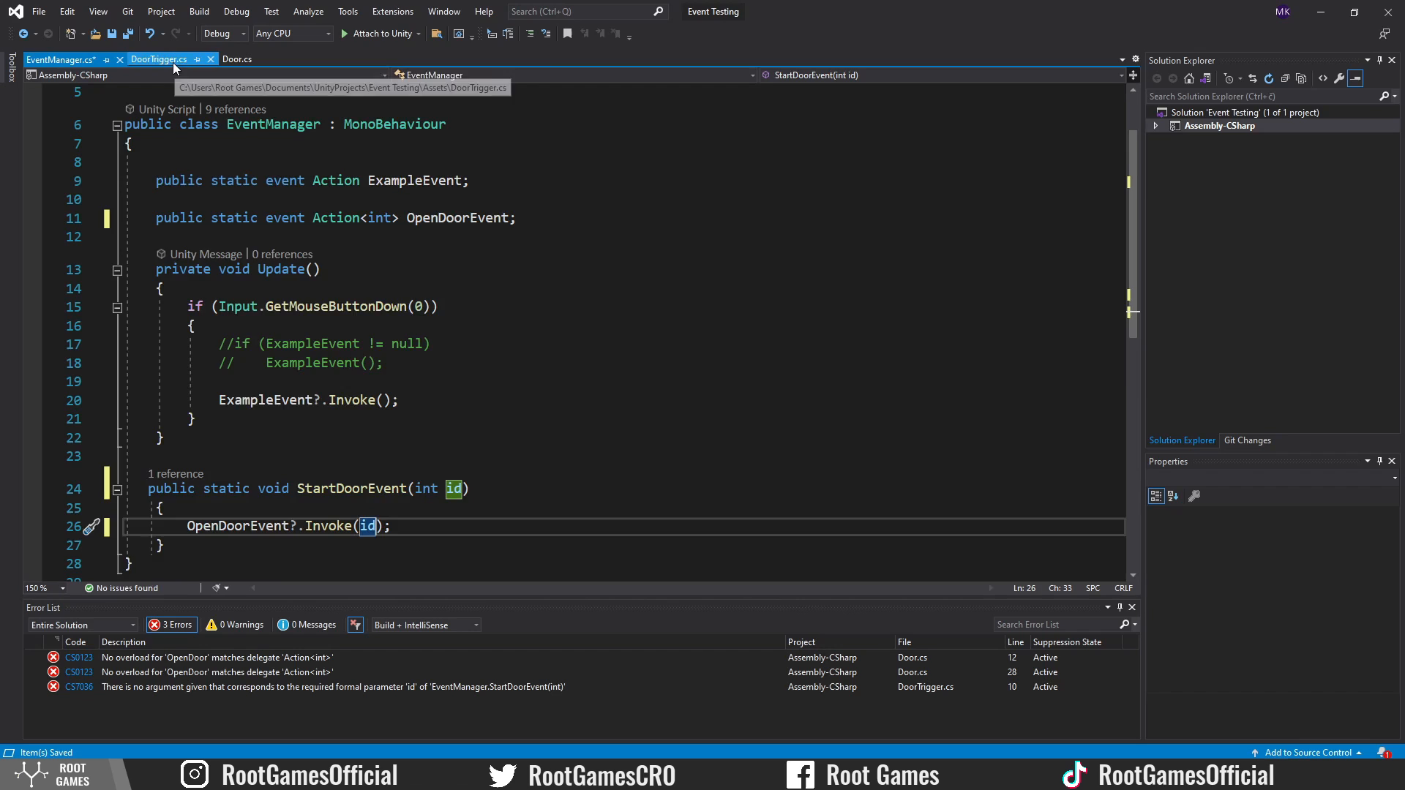
{"action": "left_click", "coordinate": [158, 59]}
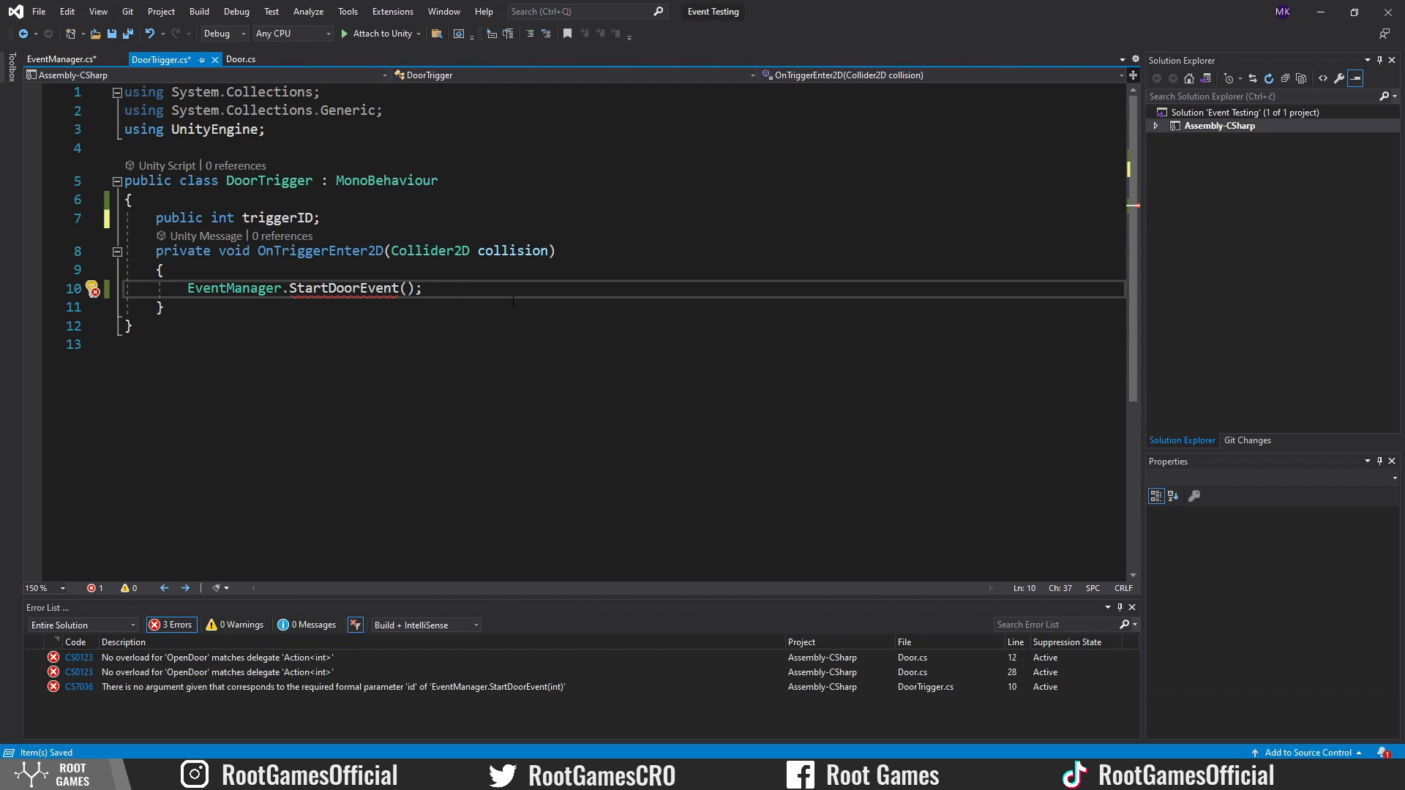
{"action": "type", "text": "triggerID"}
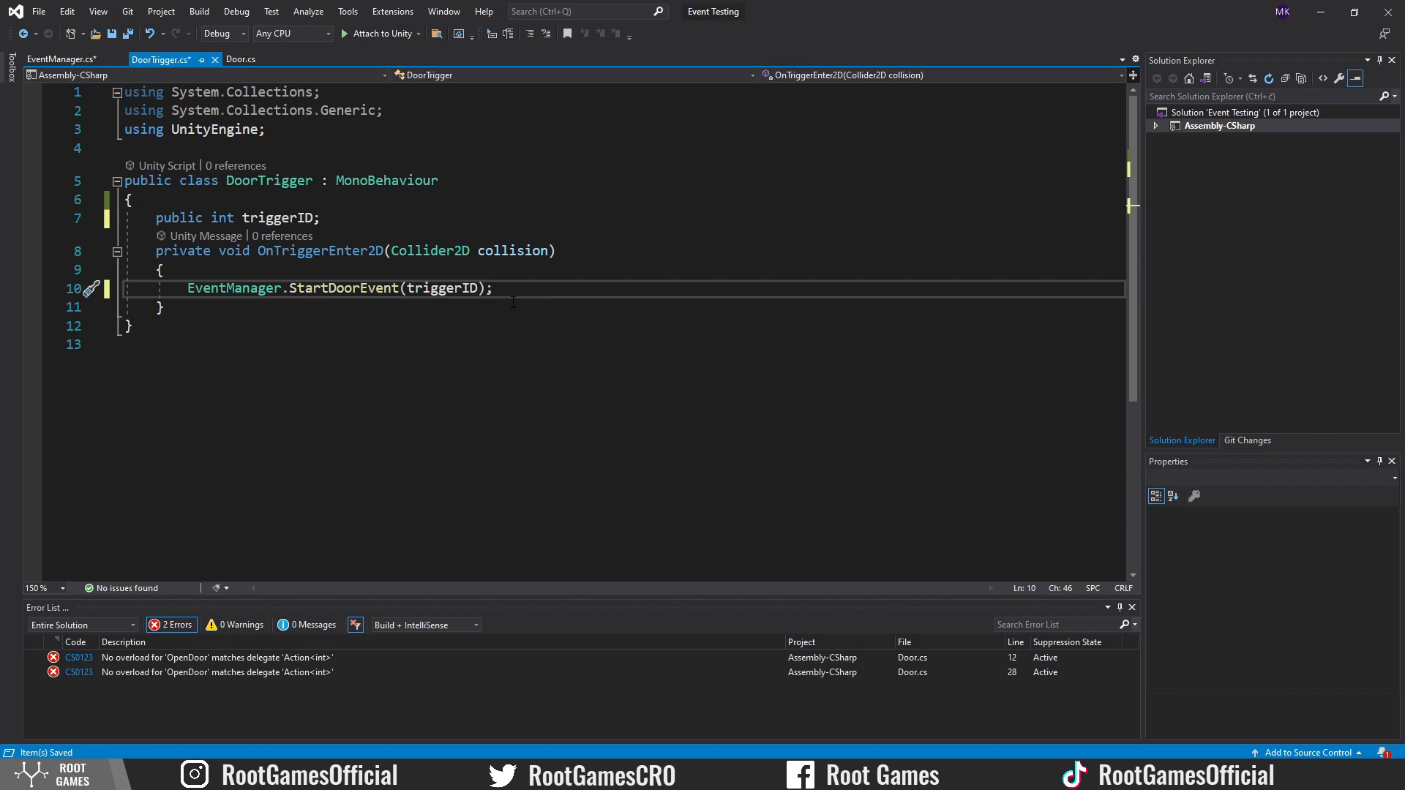
Give Door a public int doorID and make OpenDoor(int triggerID) compare it before opening.
{"action": "left_click", "coordinate": [243, 59]}
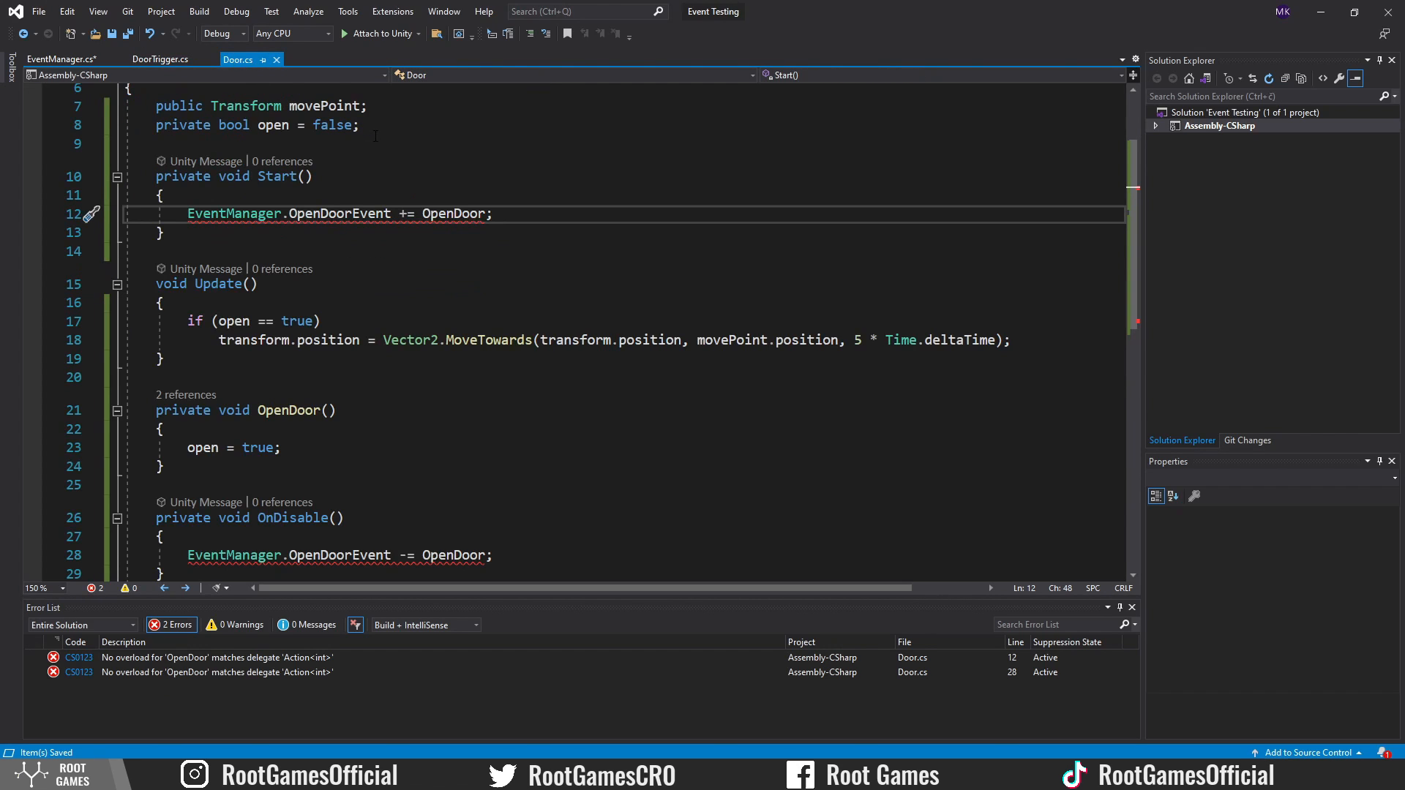
{"action": "type", "text": "public int doorID;"}
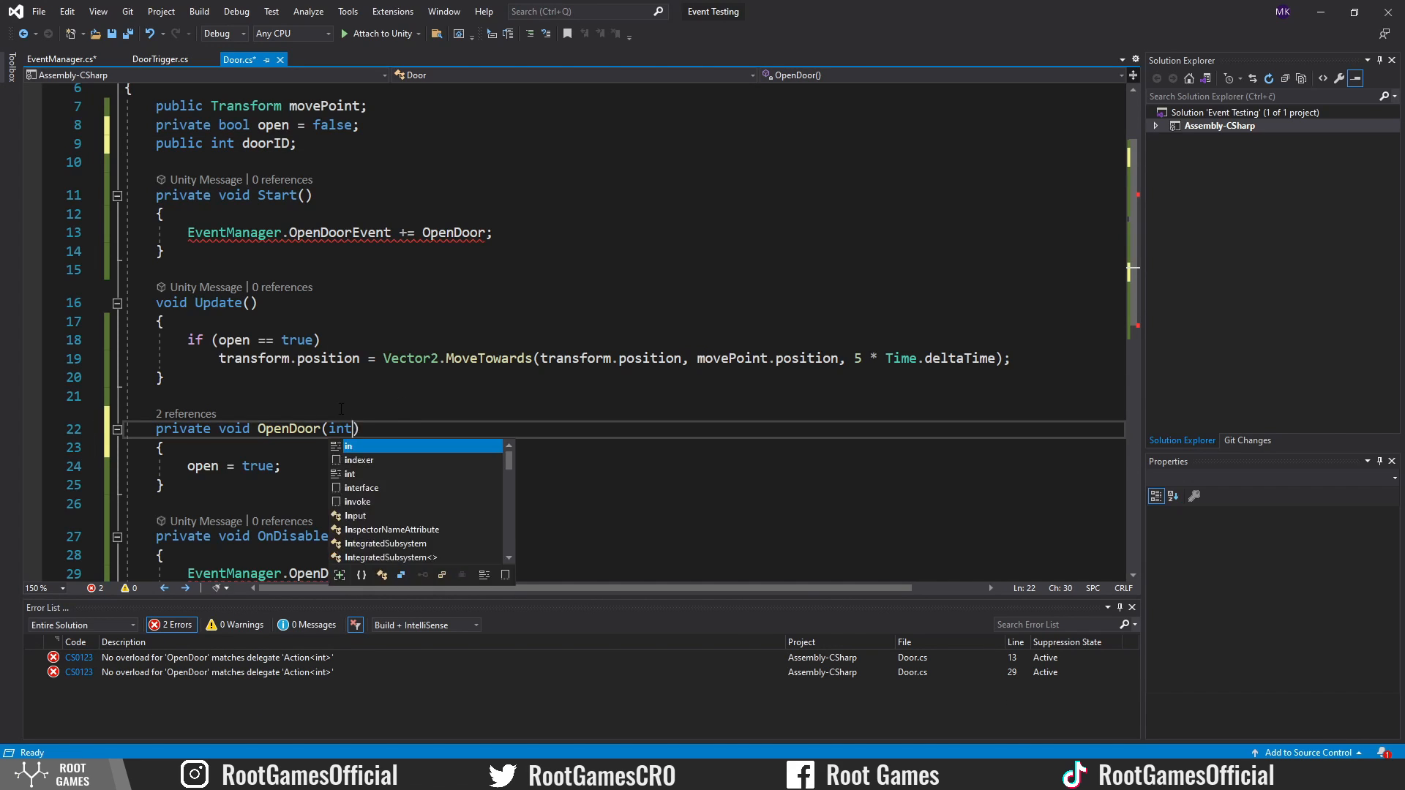
{"action": "type", "text": "triggerID"}
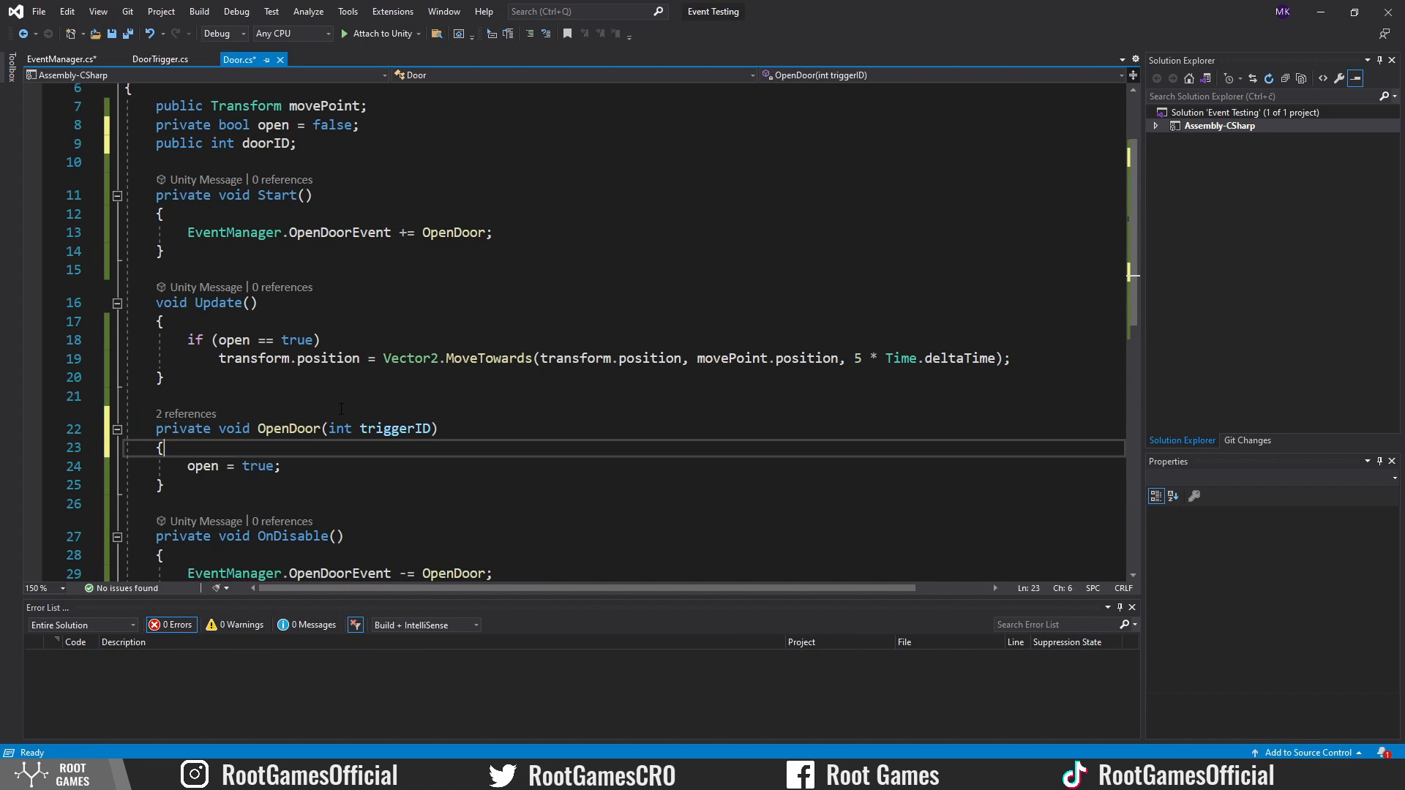
{"action": "type", "text": "if(trigg"}
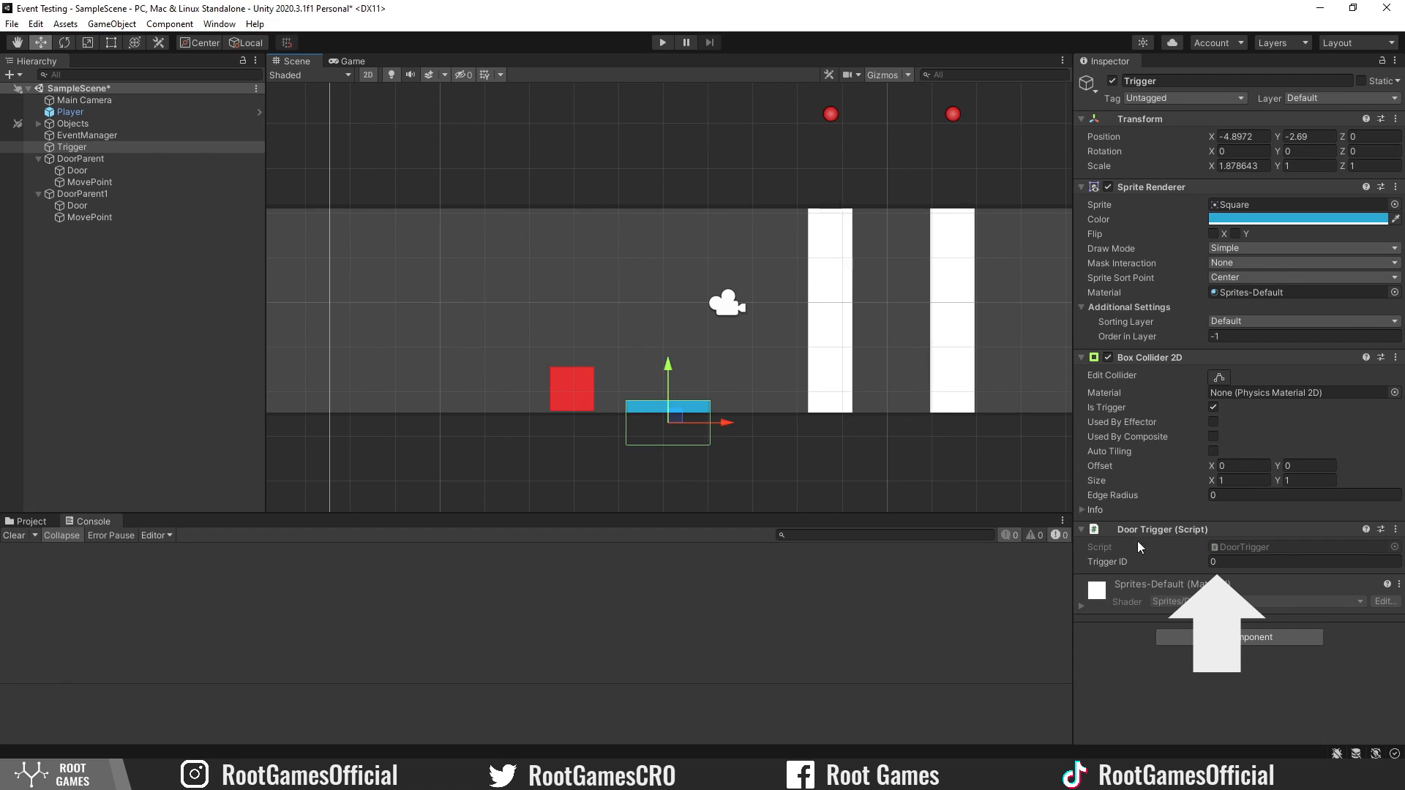
Leave the first Door at ID 0 and give the duplicated Door under the second DoorParent Door ID 1.
{"action": "left_click", "coordinate": [76, 170]}
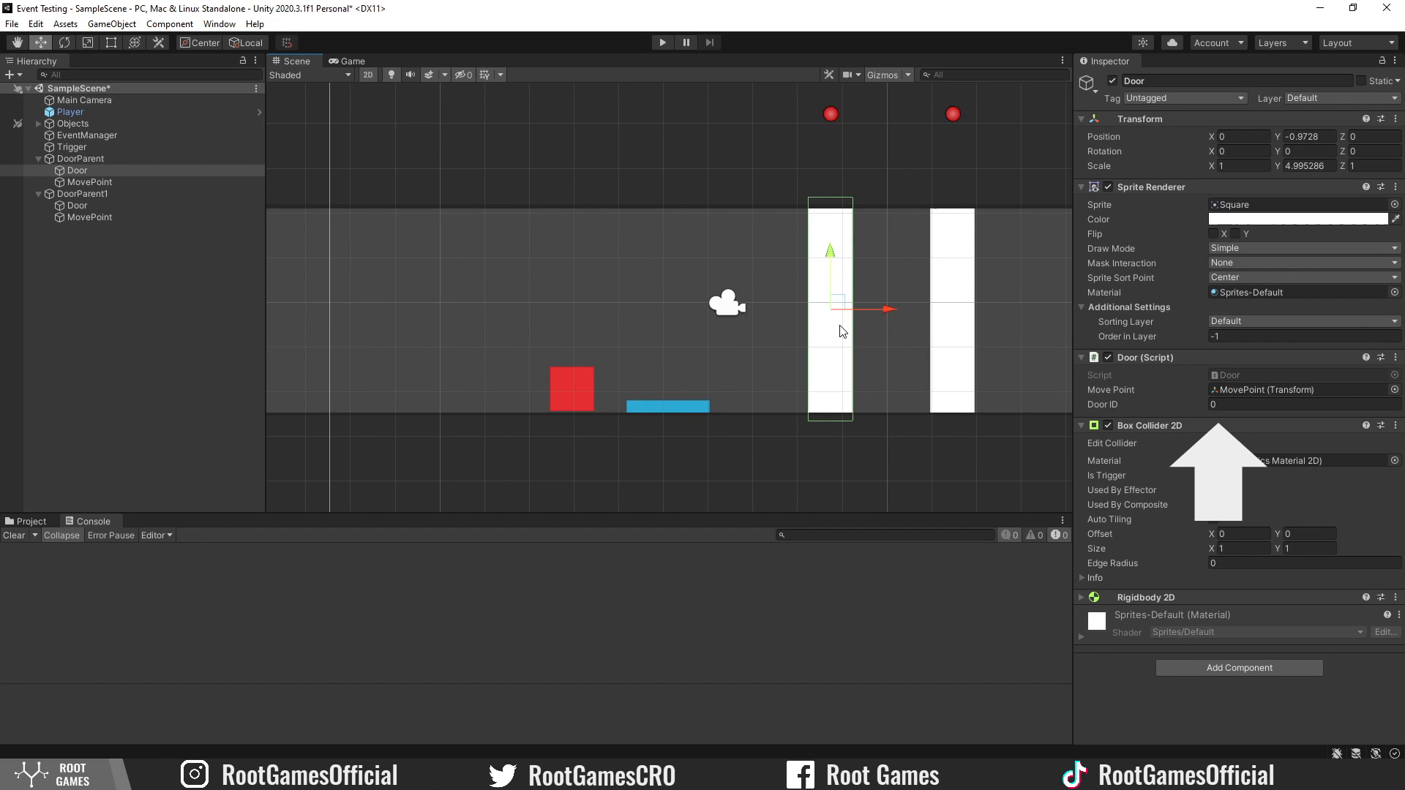
{"action": "left_click", "coordinate": [1299, 404]}
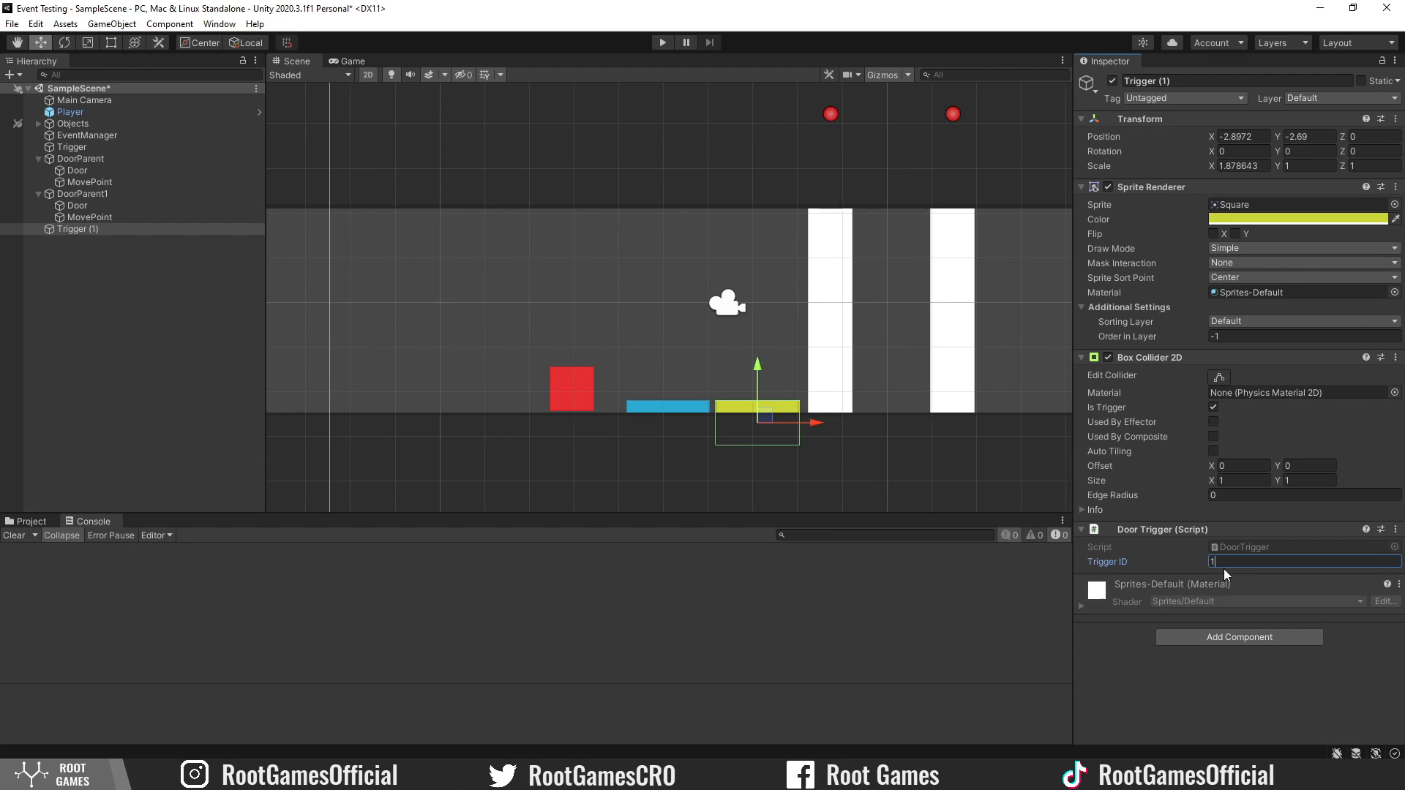
{"action": "left_click", "coordinate": [76, 205]}
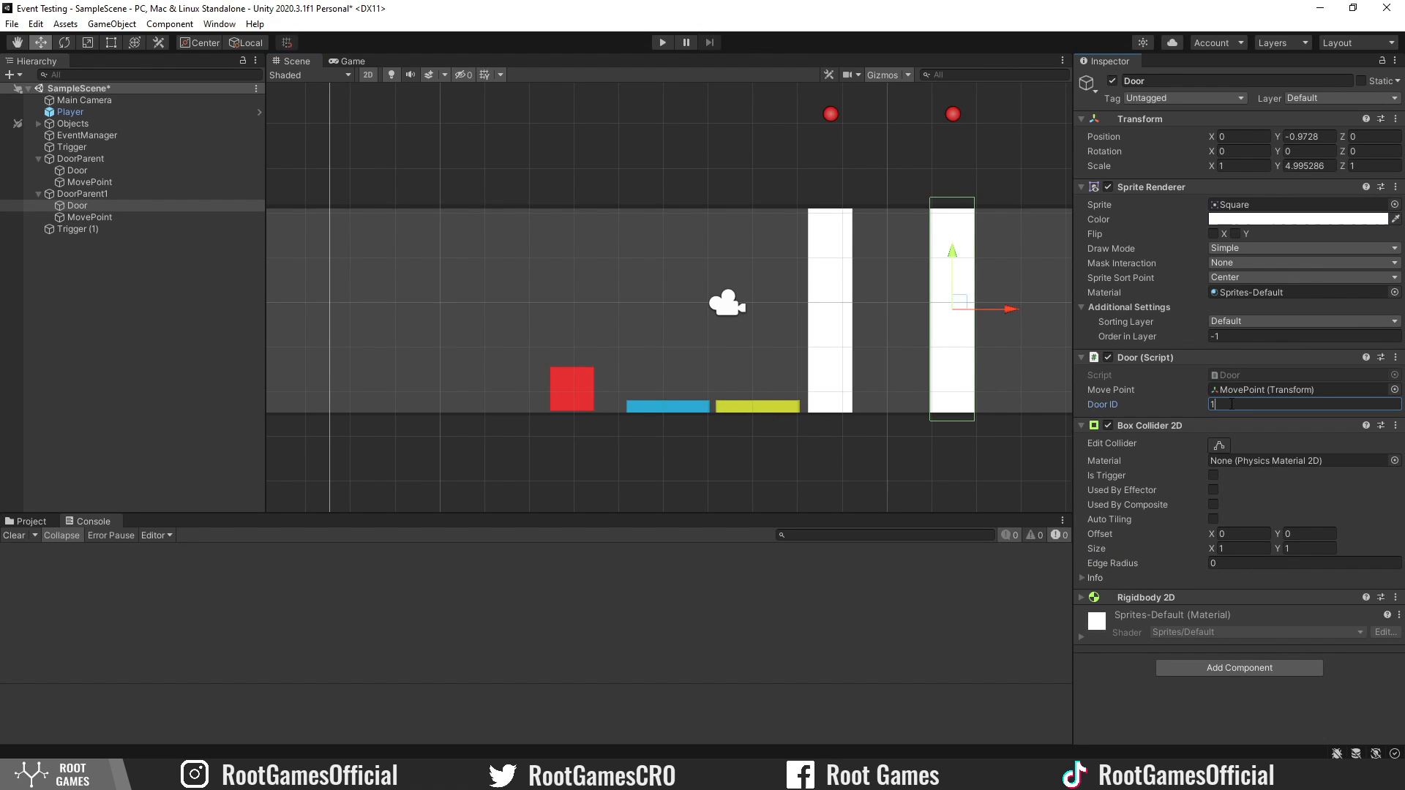
{"action": "left_click", "coordinate": [662, 42]}
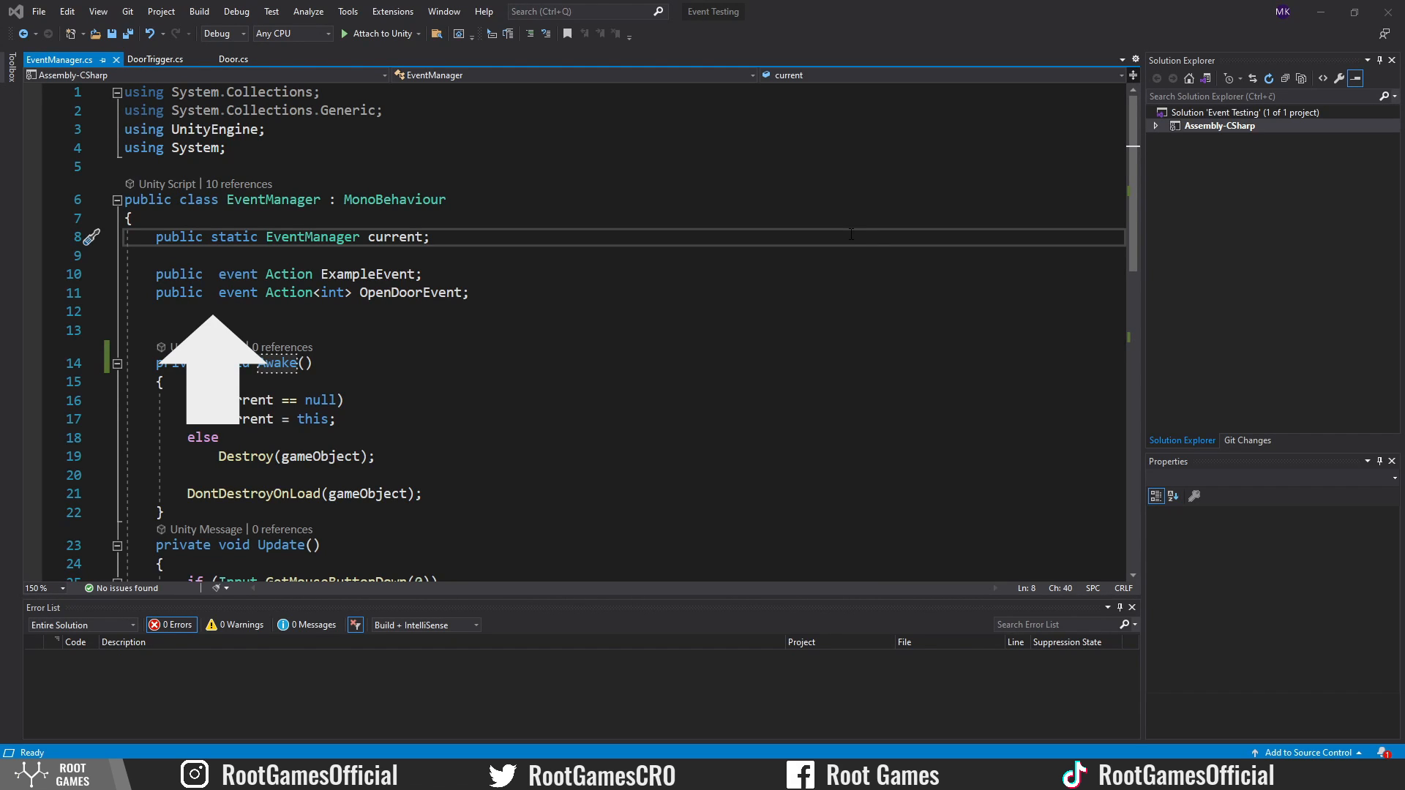
Review EventManager's static current singleton, then DoorTrigger.cs and Door.cs using EventManager.current.
{"action": "scroll", "scroll_direction": "down", "scroll_amount": 3}
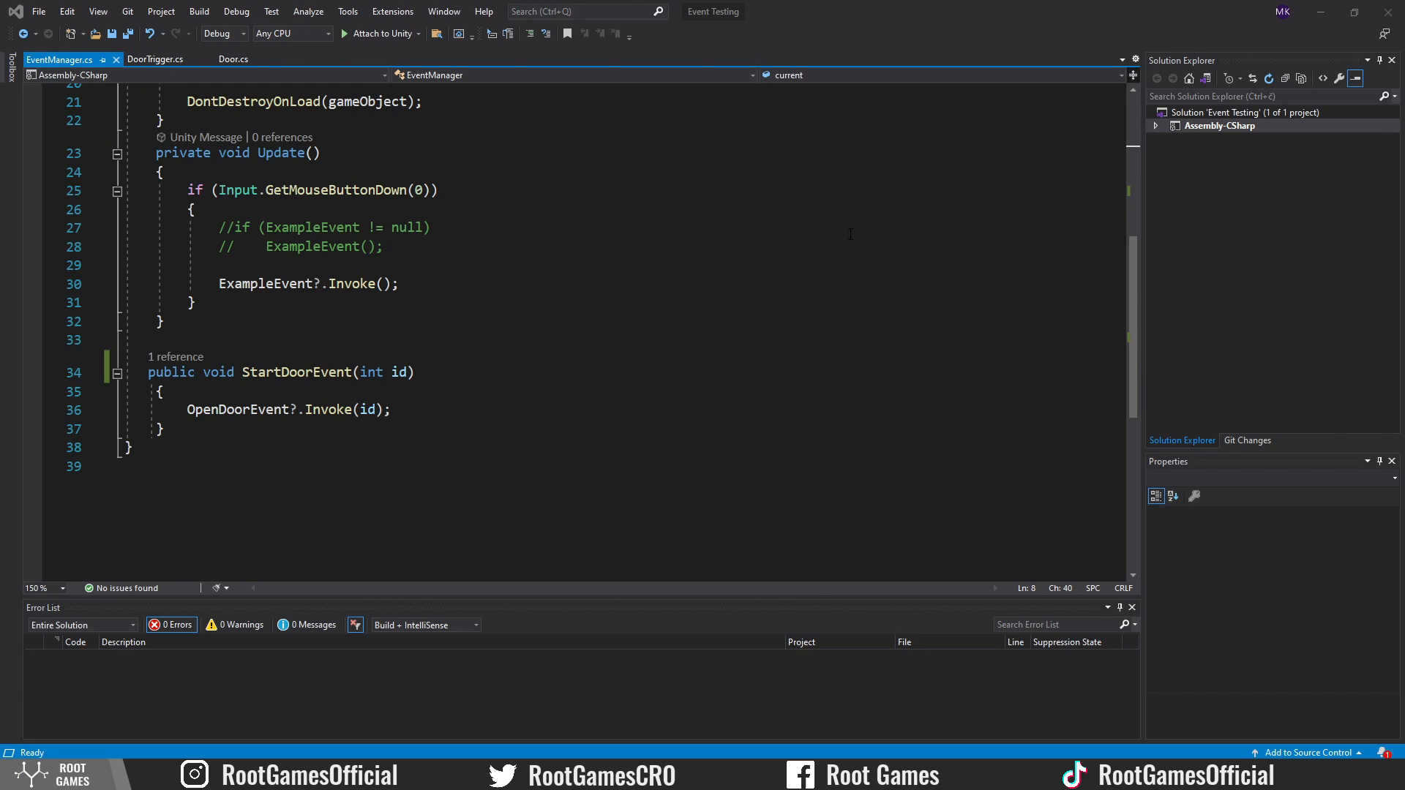
{"action": "left_click", "coordinate": [158, 60]}
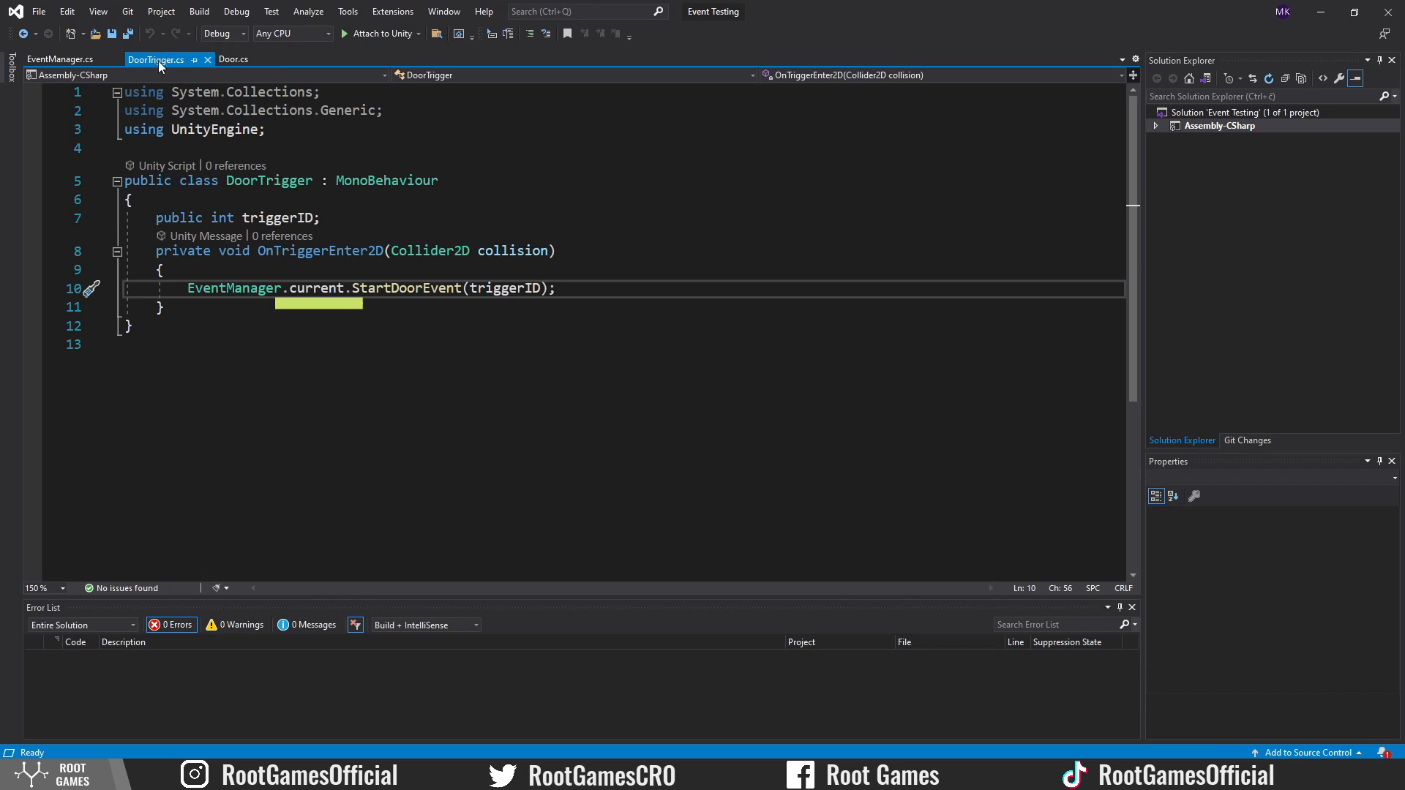
{"action": "left_click", "coordinate": [250, 59]}
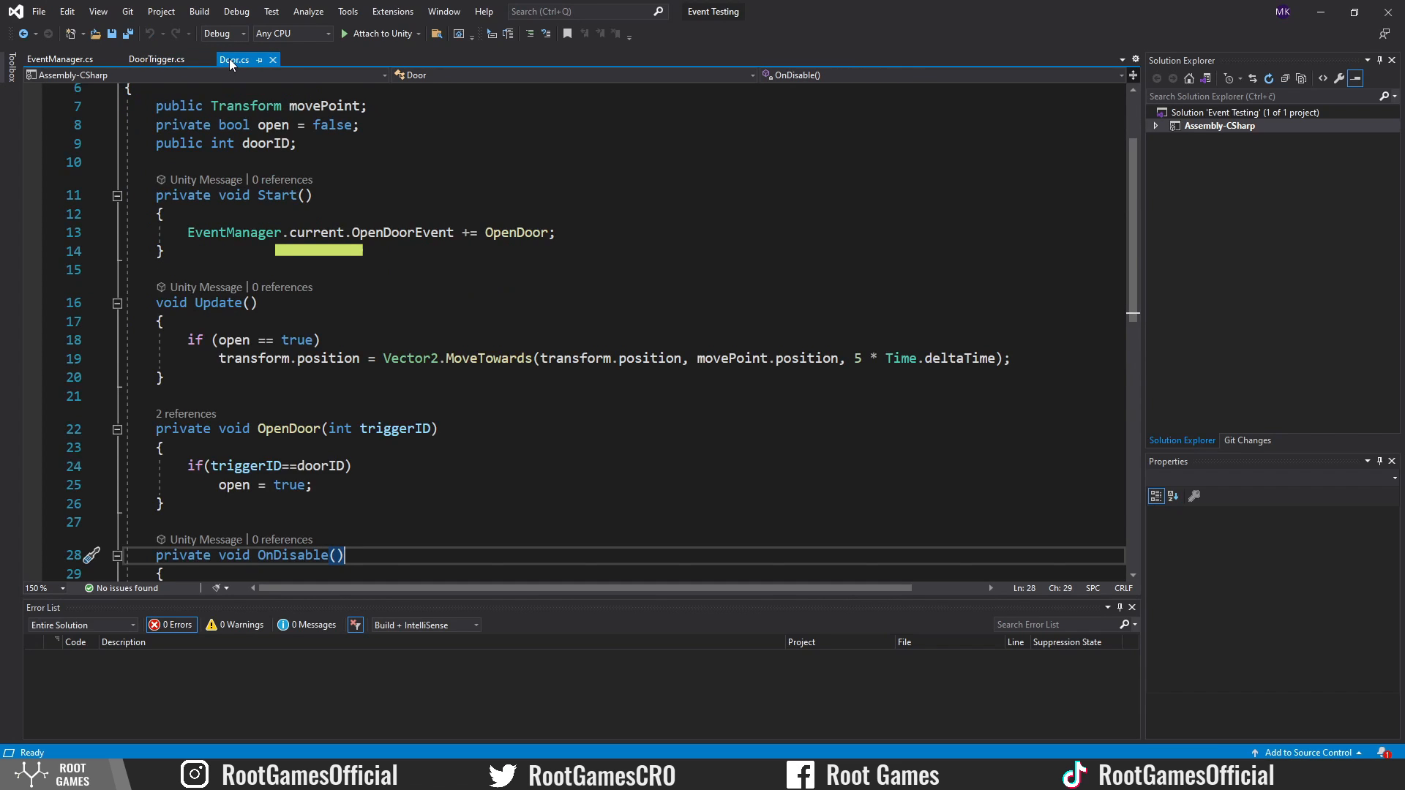